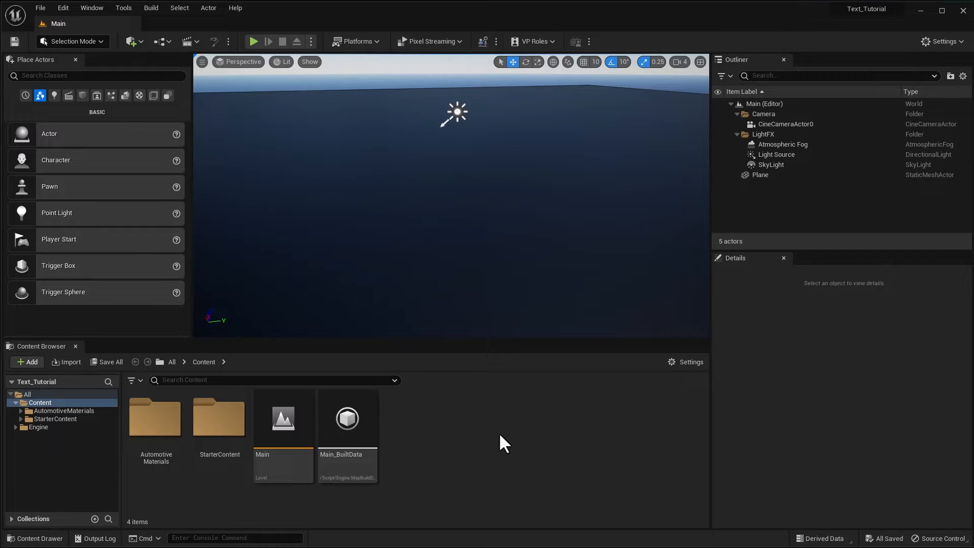
{"action": "mouse_move", "coordinate": [463, 411]}
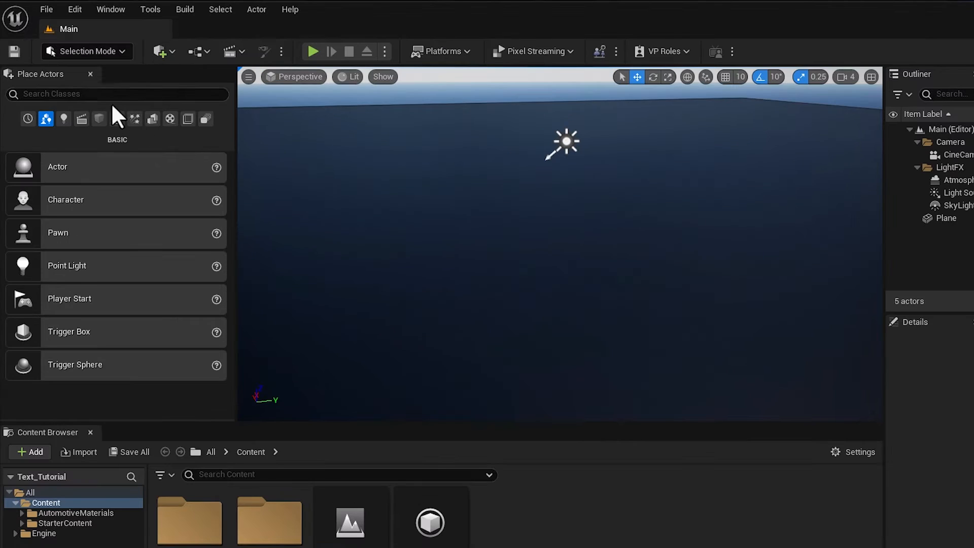
Step: Find the Text 3D plugin by searching 'text 3d', enable it, and accept the beta warning
{"action": "left_click", "coordinate": [118, 94]}
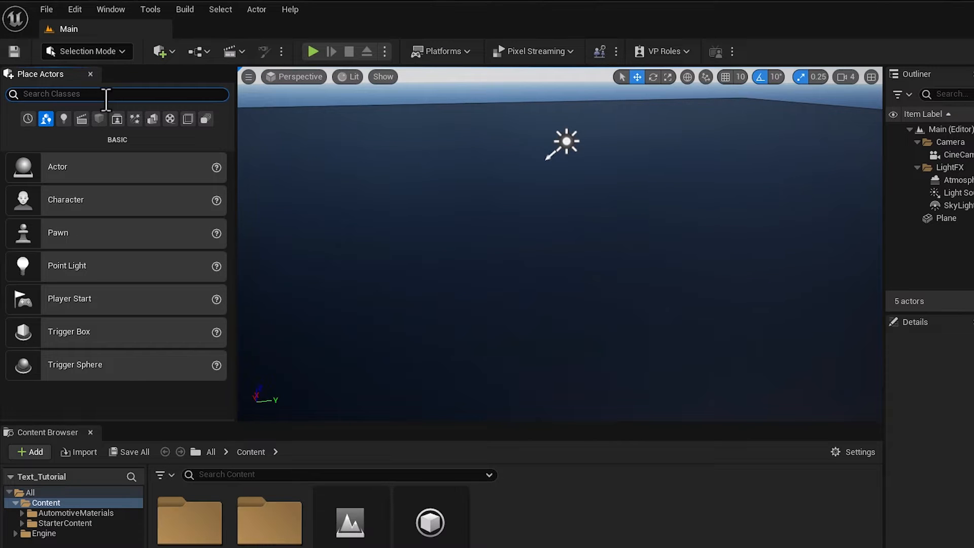
{"action": "type", "text": "tex"}
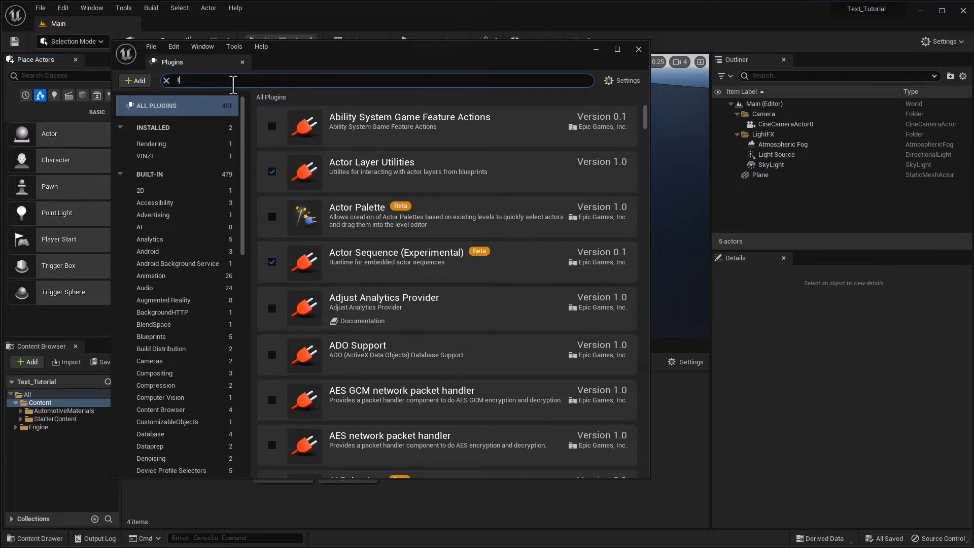
{"action": "type", "text": "ext 3d"}
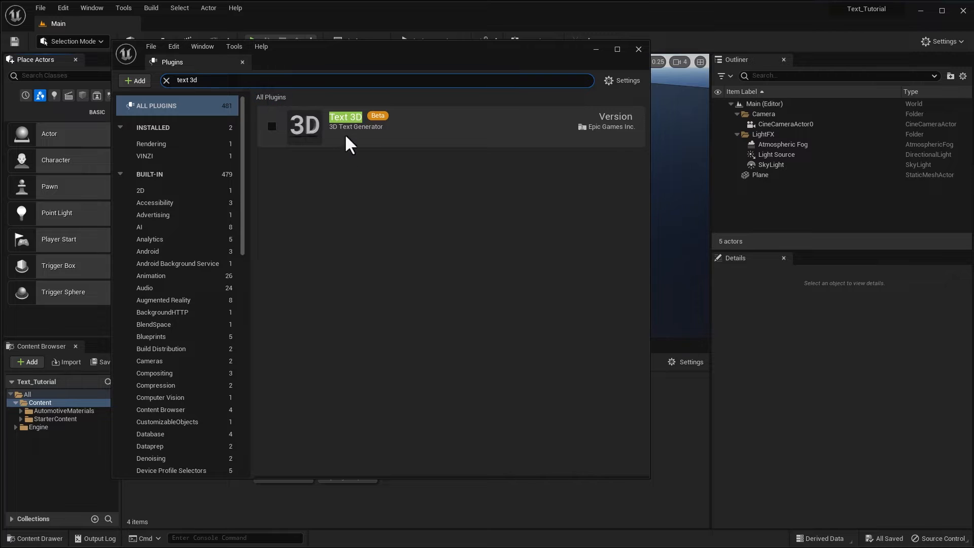
{"action": "mouse_move", "coordinate": [272, 127]}
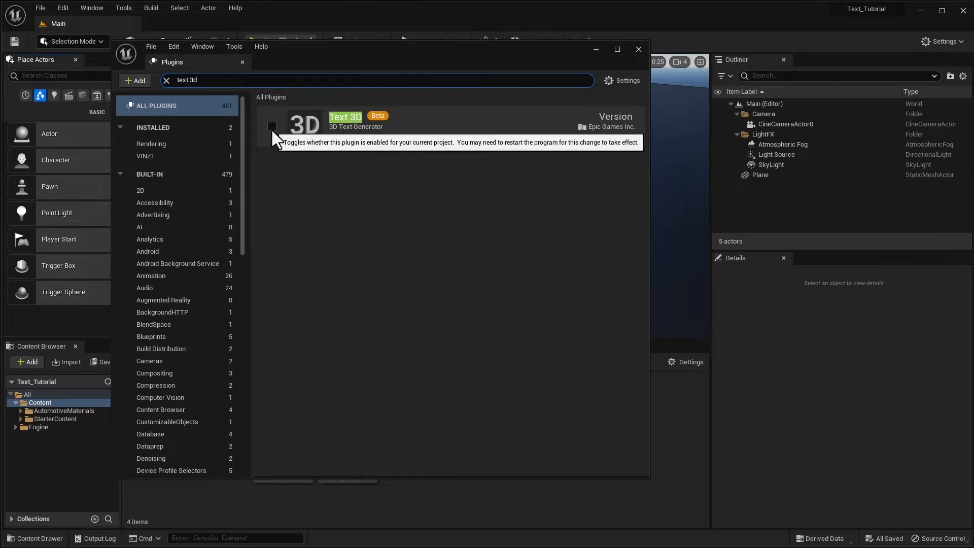
{"action": "left_click", "coordinate": [271, 127]}
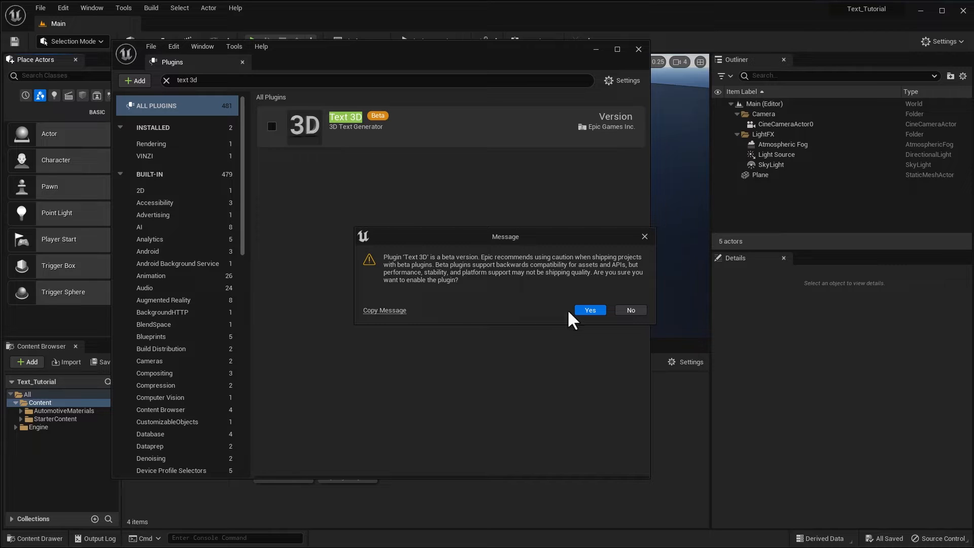
{"action": "left_click", "coordinate": [588, 310]}
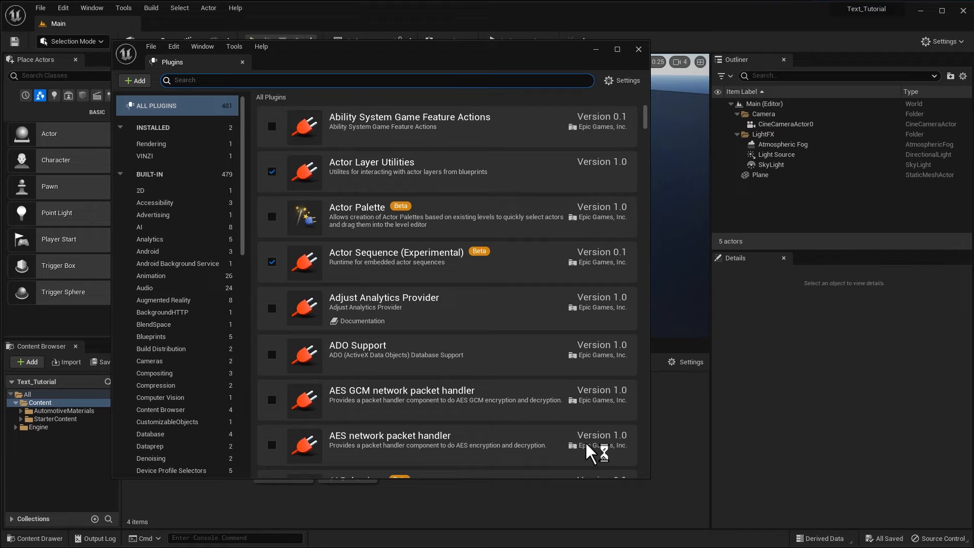
{"action": "mouse_move", "coordinate": [632, 65]}
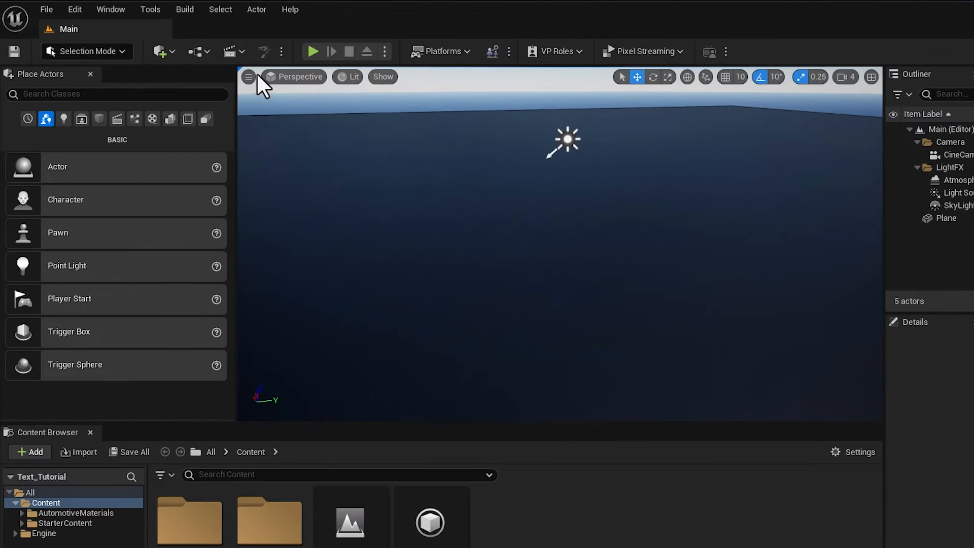
Step: Pilot CineCameraActor0 in the viewport and search Place Actors for 'text' to add Text 3D
{"action": "left_click", "coordinate": [299, 77]}
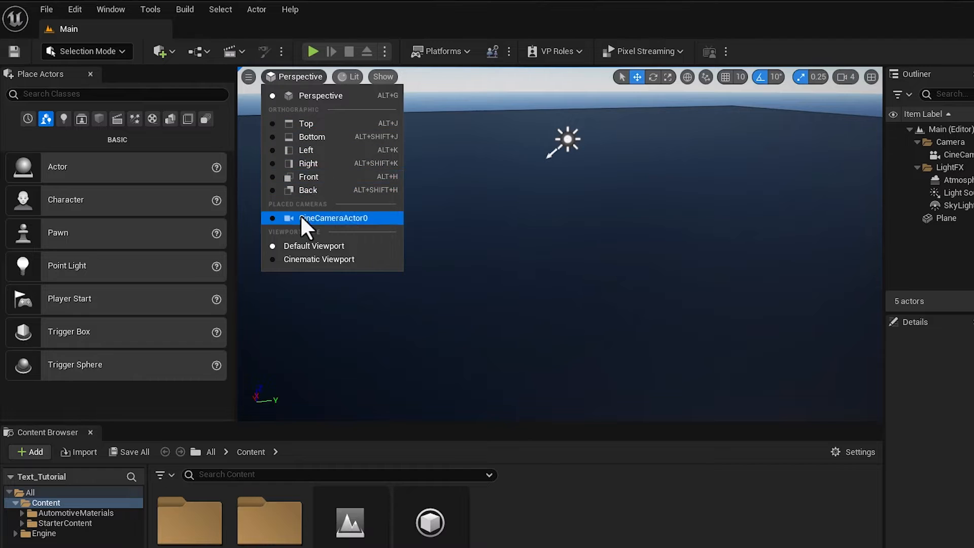
{"action": "left_click", "coordinate": [332, 217]}
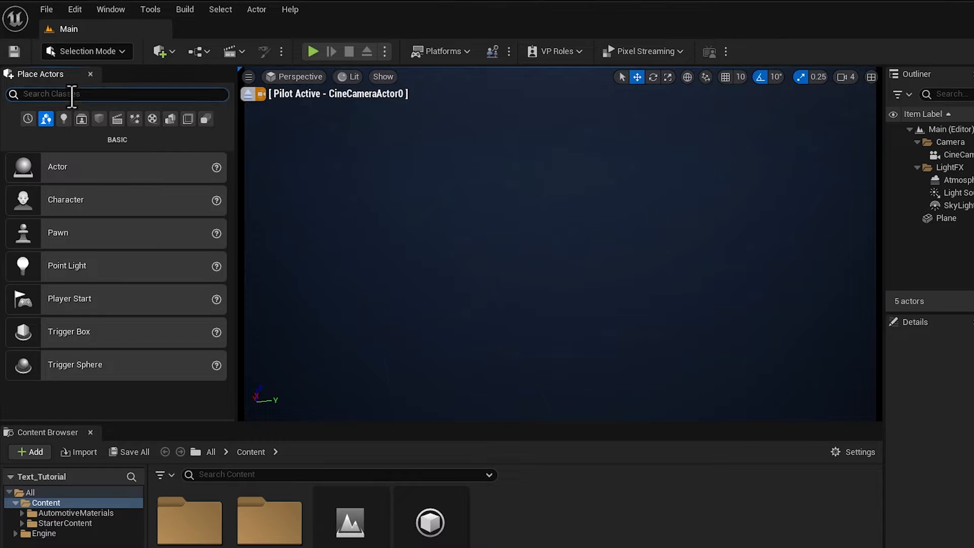
{"action": "type", "text": "text"}
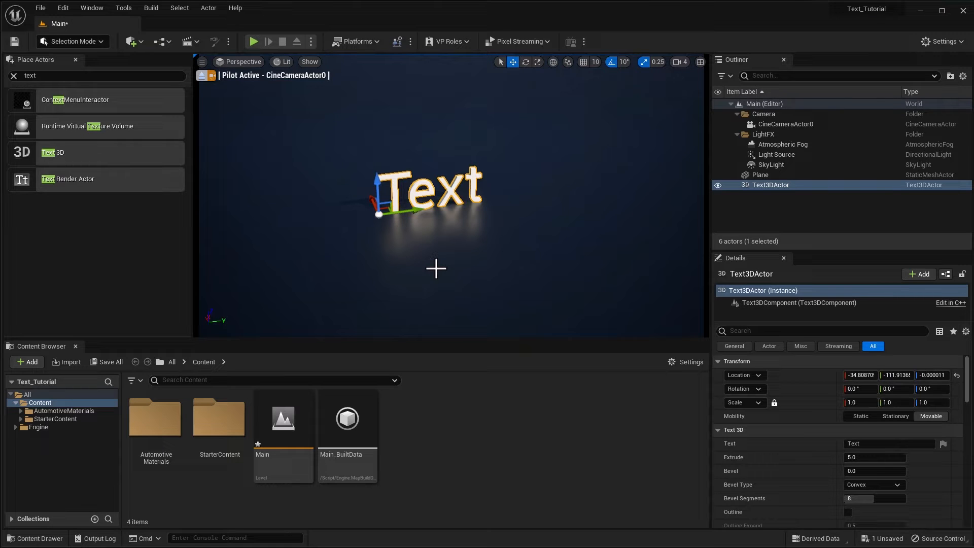
{"action": "mouse_move", "coordinate": [454, 253]}
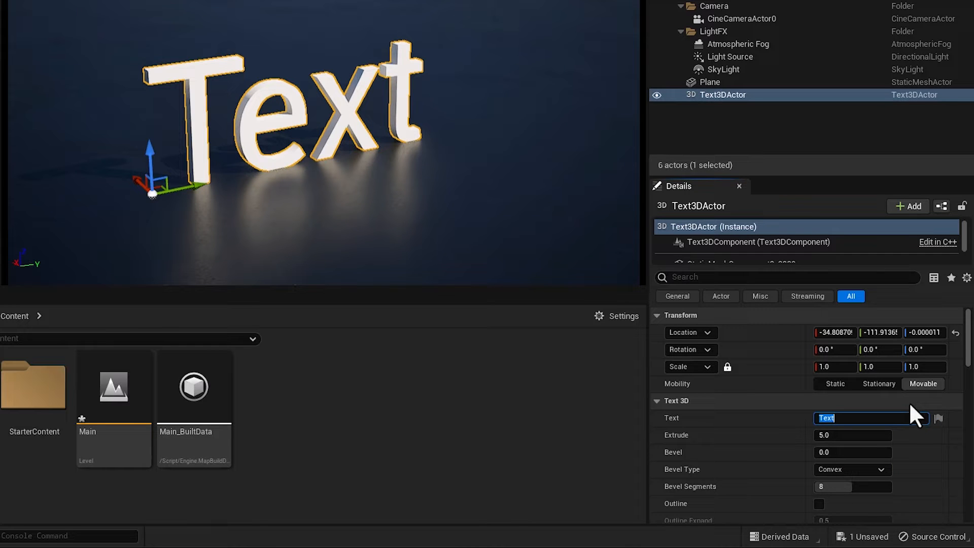
Step: Set the Text 3D string to 'UNREAL' with Center horizontal alignment
{"action": "type", "text": "UNREAL"}
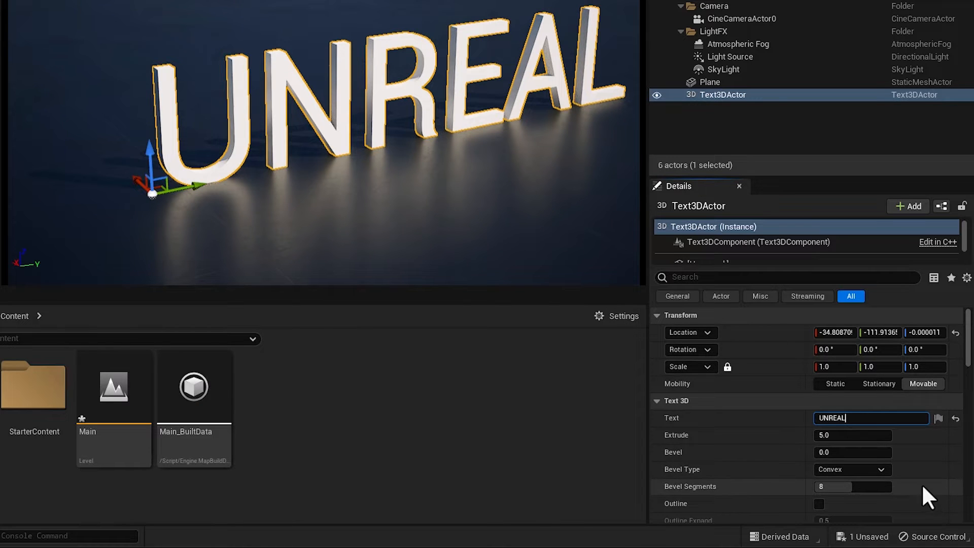
{"action": "scroll", "scroll_direction": "down", "scroll_amount": 3}
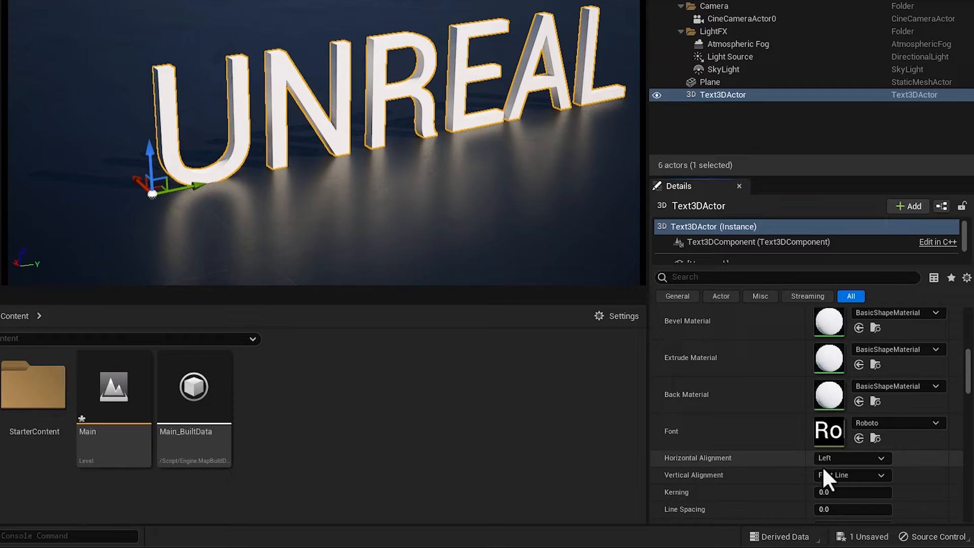
{"action": "left_click", "coordinate": [851, 458]}
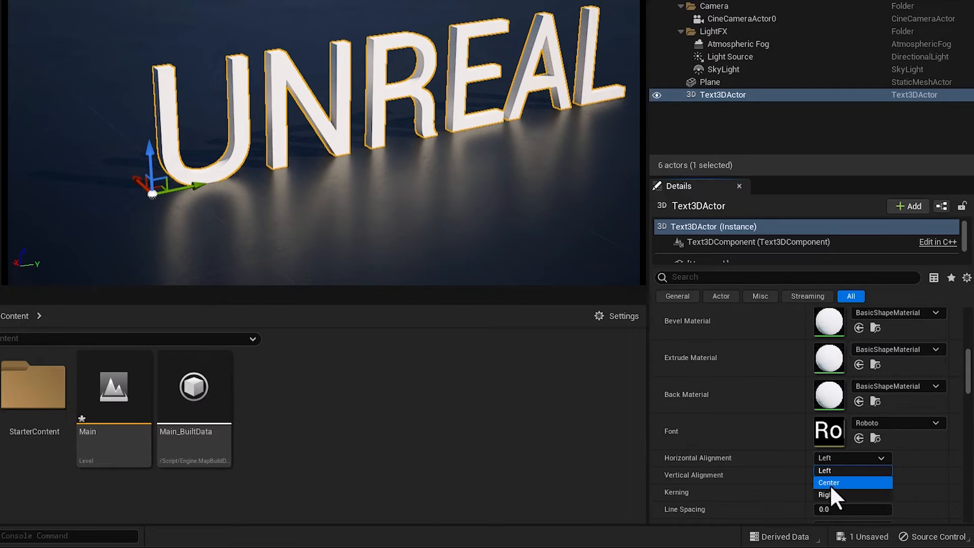
{"action": "left_click", "coordinate": [828, 482]}
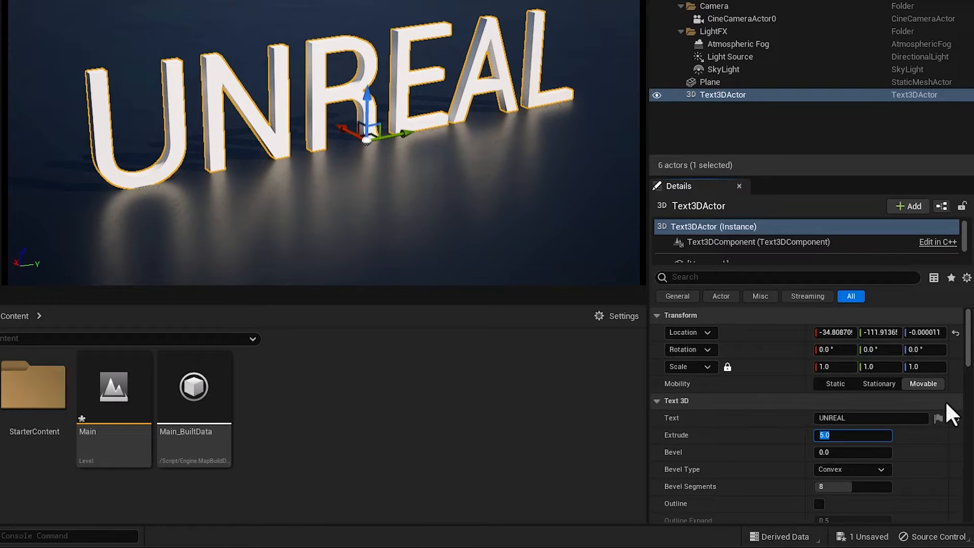
Step: Set Extrude to 10.0, try several bevel profiles including Engraved, and settle on Linear
{"action": "type", "text": "10.0"}
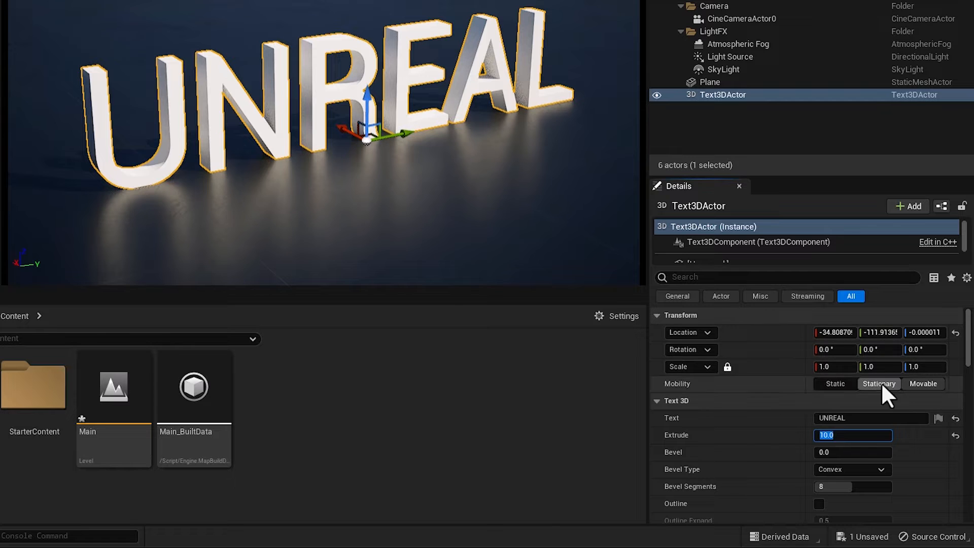
{"action": "left_click", "coordinate": [922, 384]}
{"action": "type", "text": "2"}
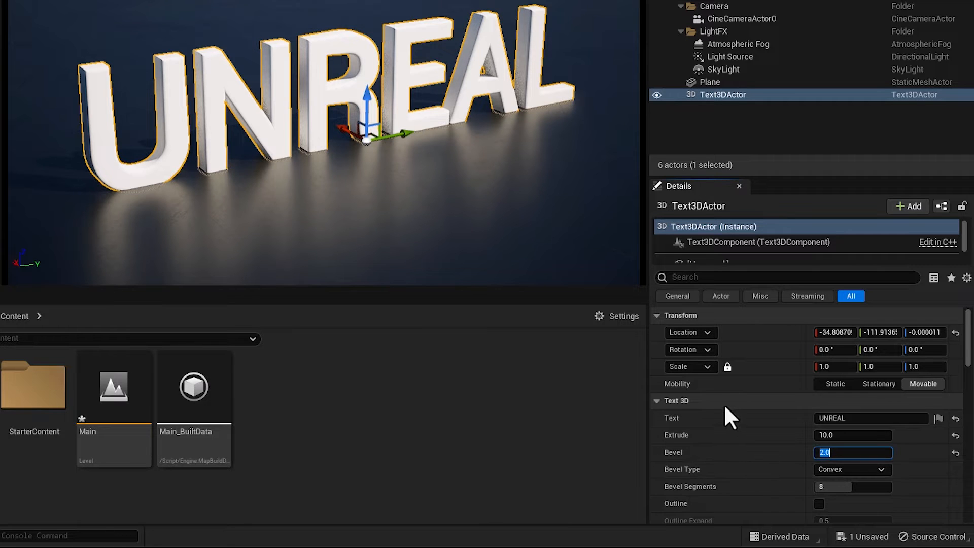
{"action": "left_click", "coordinate": [878, 469]}
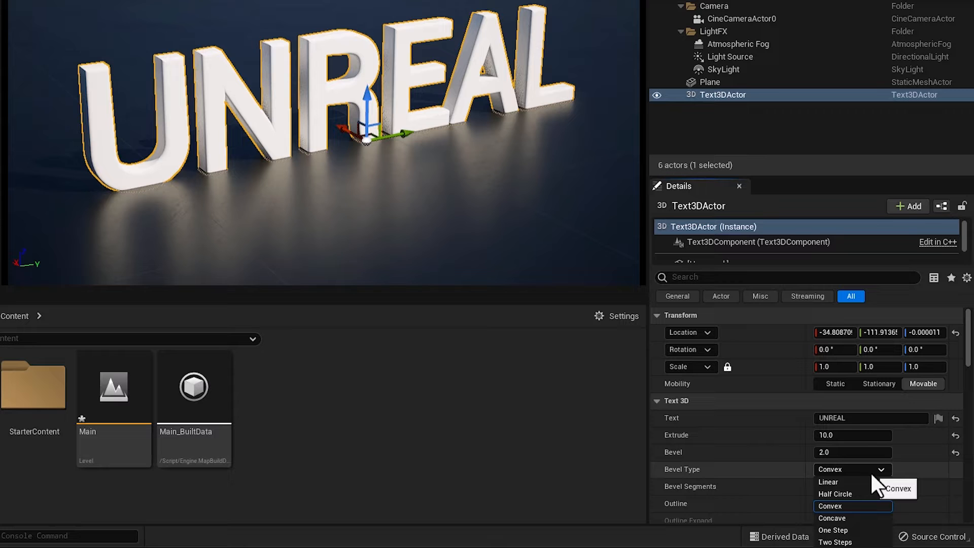
{"action": "left_click", "coordinate": [827, 482]}
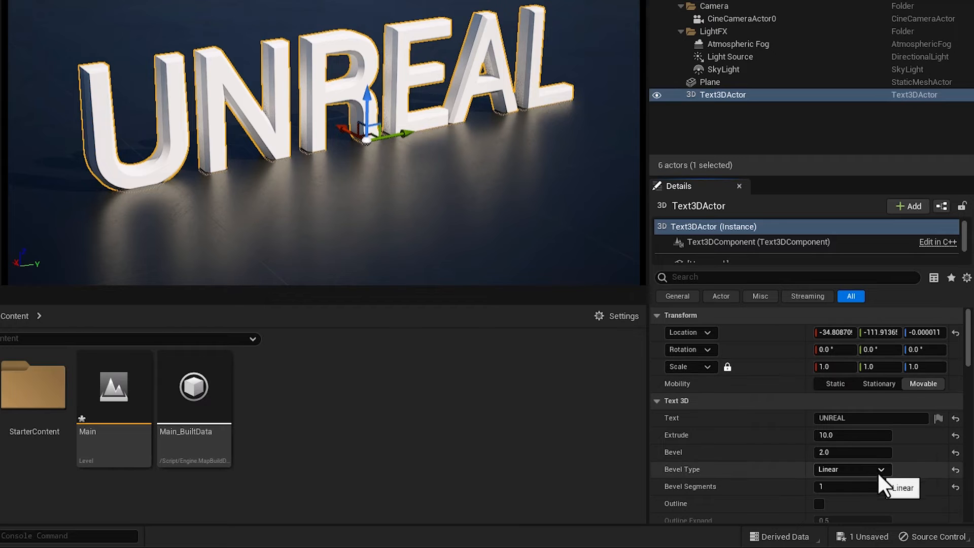
{"action": "left_click", "coordinate": [851, 469]}
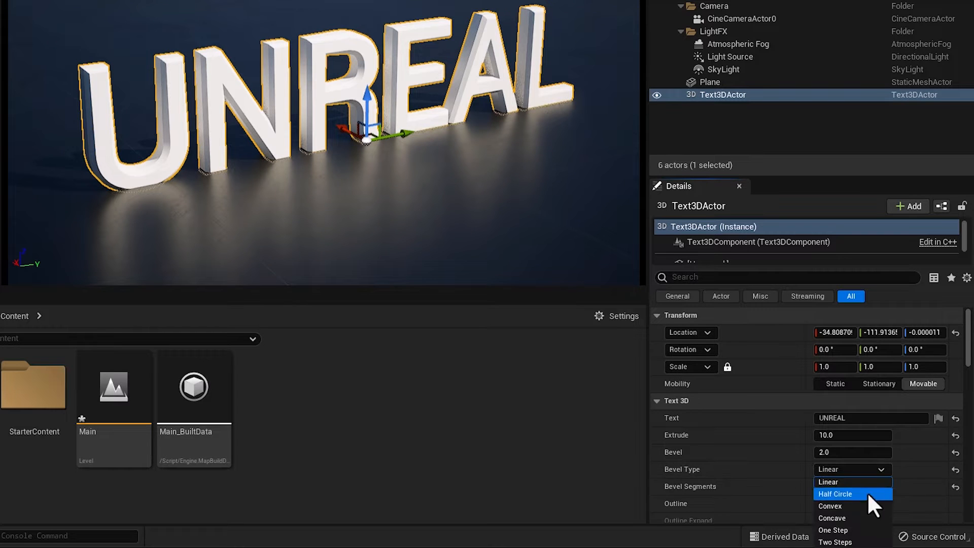
{"action": "left_click", "coordinate": [845, 469]}
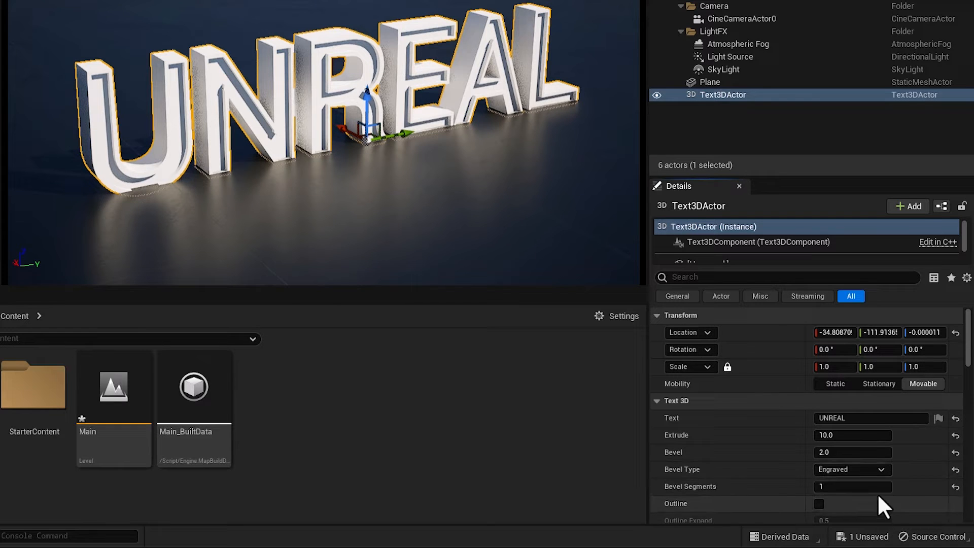
{"action": "left_click", "coordinate": [852, 469]}
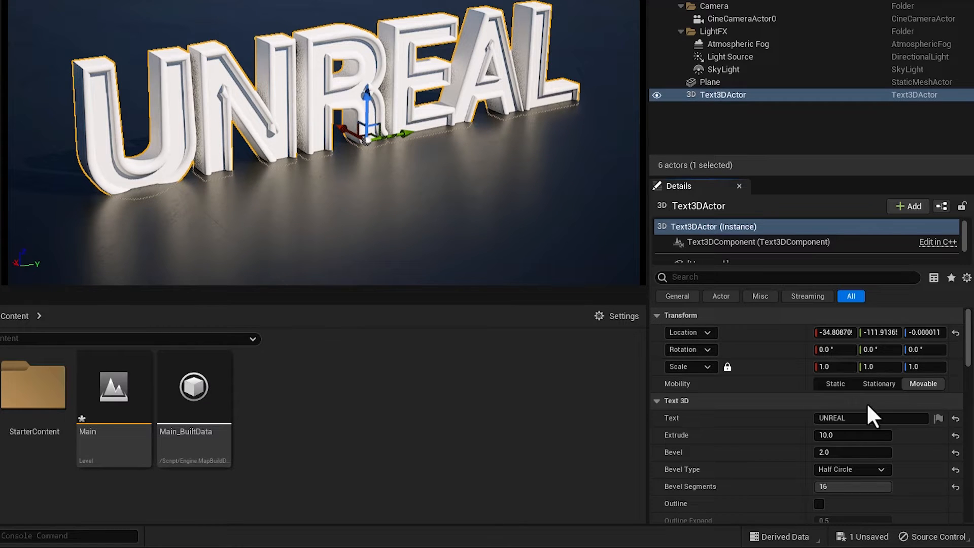
{"action": "left_click", "coordinate": [852, 469]}
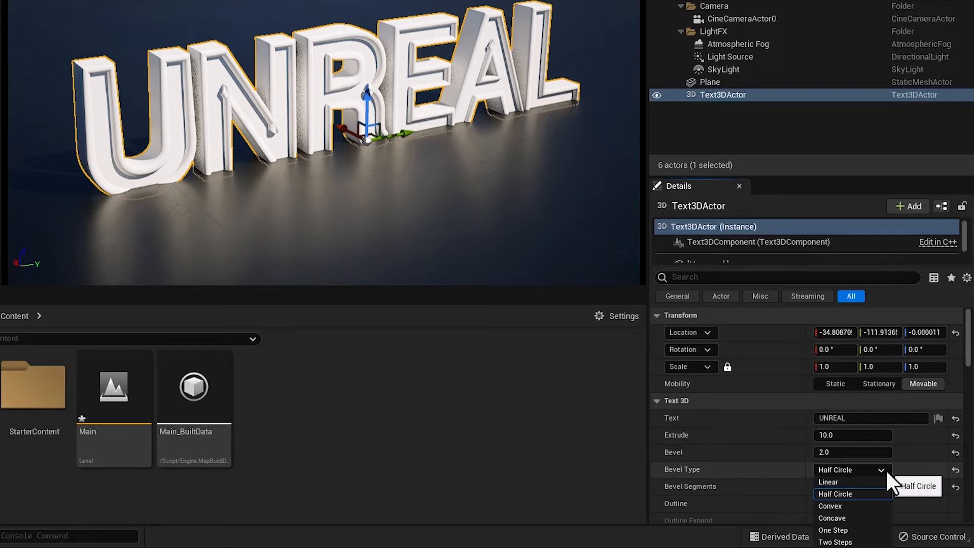
{"action": "left_click", "coordinate": [828, 482]}
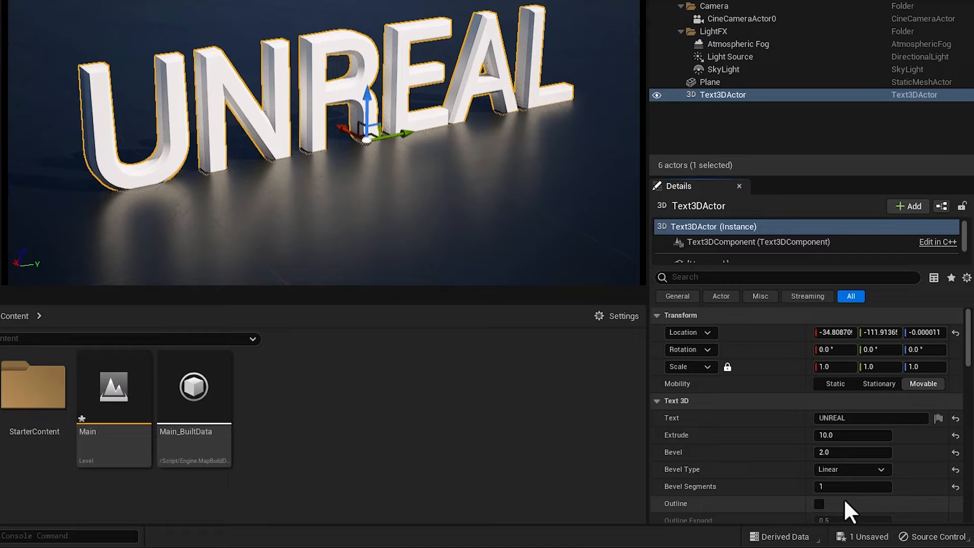
Step: Try an outline with 2.0 expand, switch it off, and raise the text slightly on Z
{"action": "left_click", "coordinate": [818, 504]}
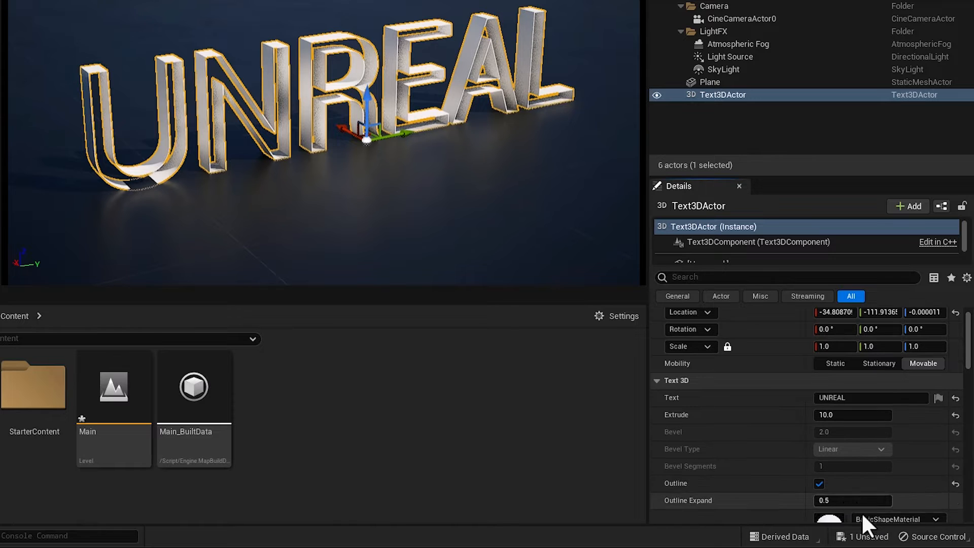
{"action": "left_click_drag", "start_coordinate": [835, 501], "coordinate": [851, 501]}
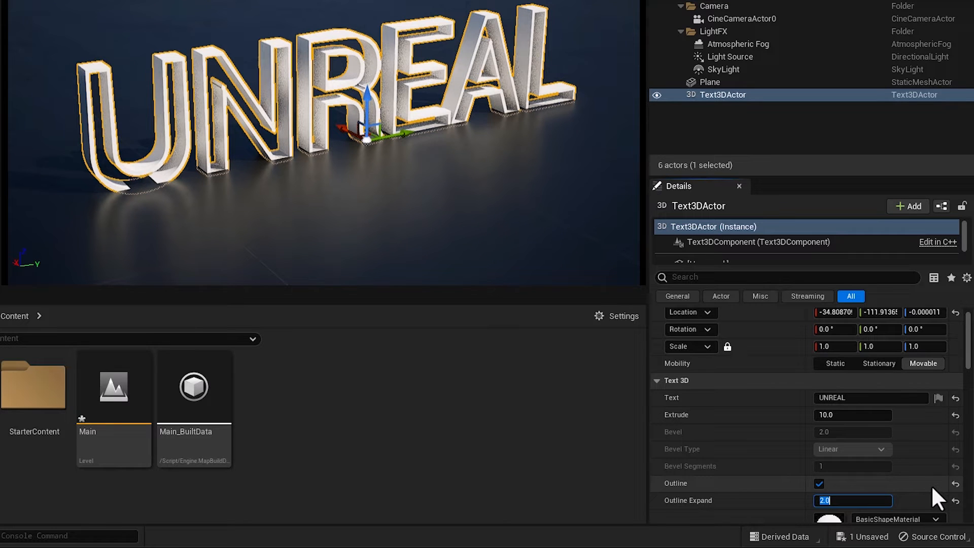
{"action": "left_click", "coordinate": [819, 483]}
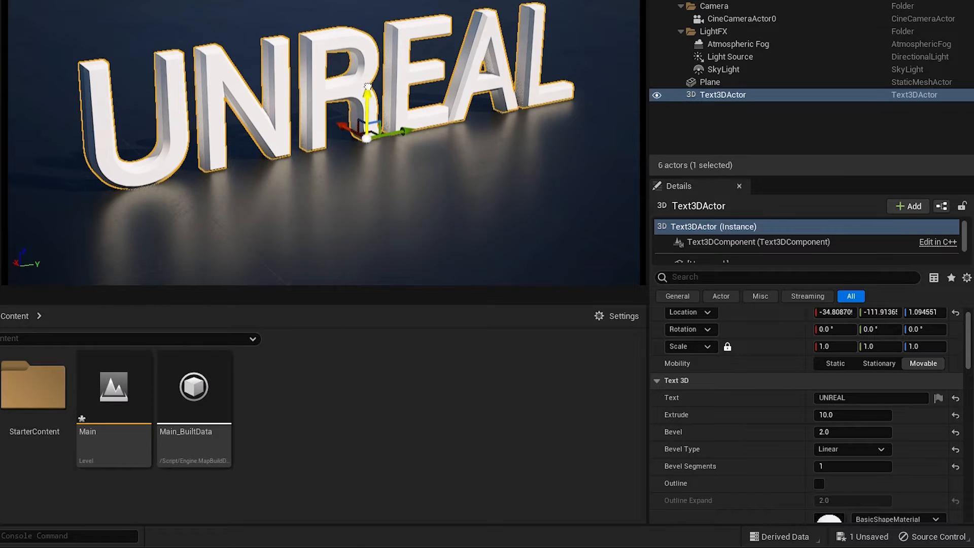
{"action": "left_click_drag", "start_coordinate": [368, 93], "coordinate": [369, 136]}
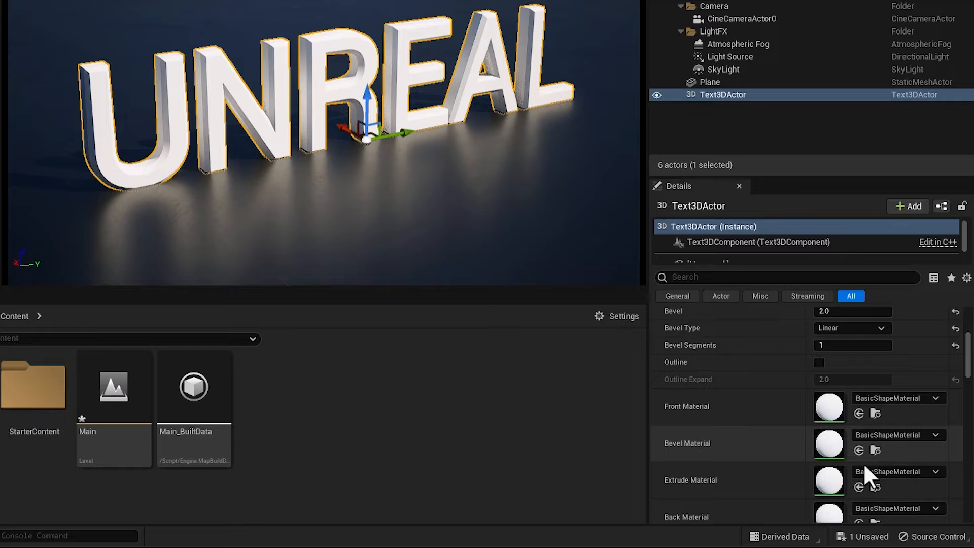
{"action": "scroll", "scroll_direction": "down", "scroll_amount": 3}
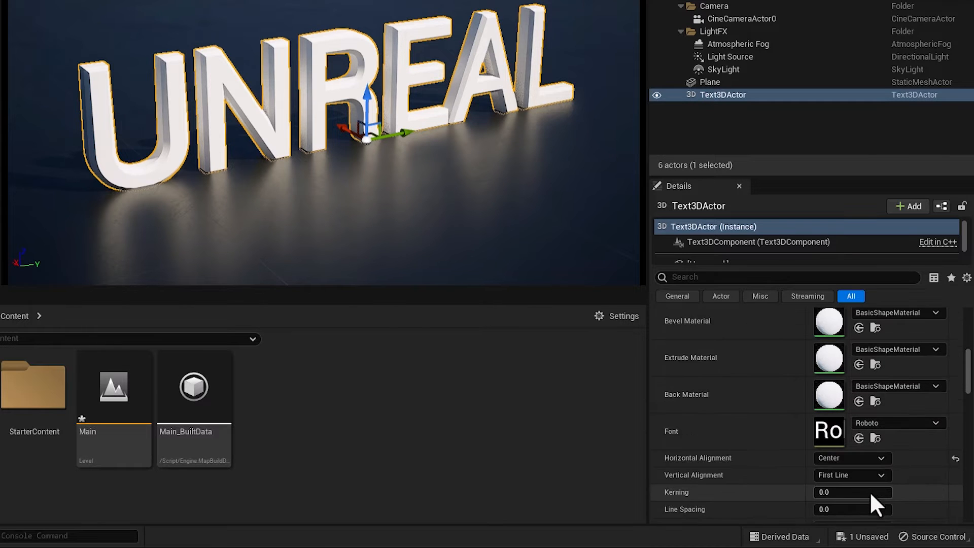
{"action": "scroll", "scroll_direction": "down", "scroll_amount": 3}
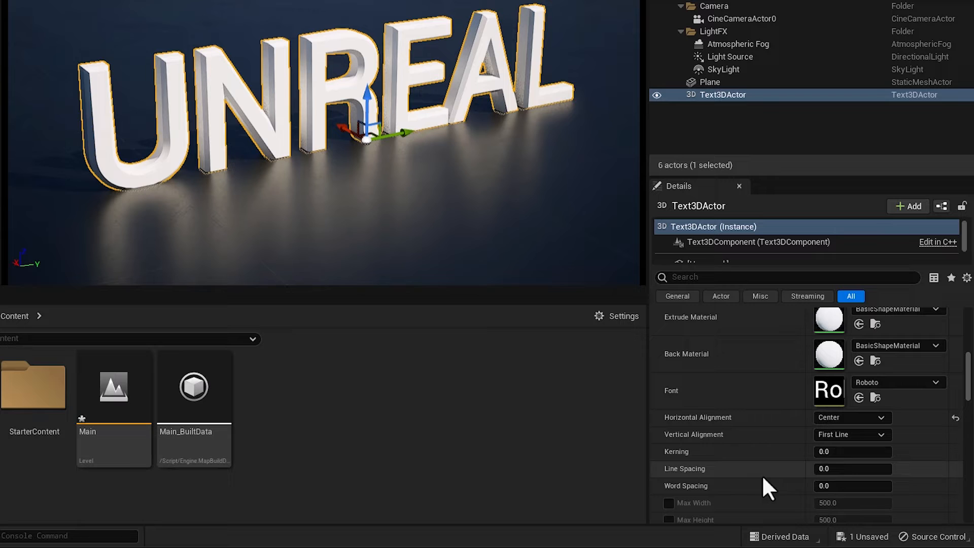
{"action": "type", "text": "0.408"}
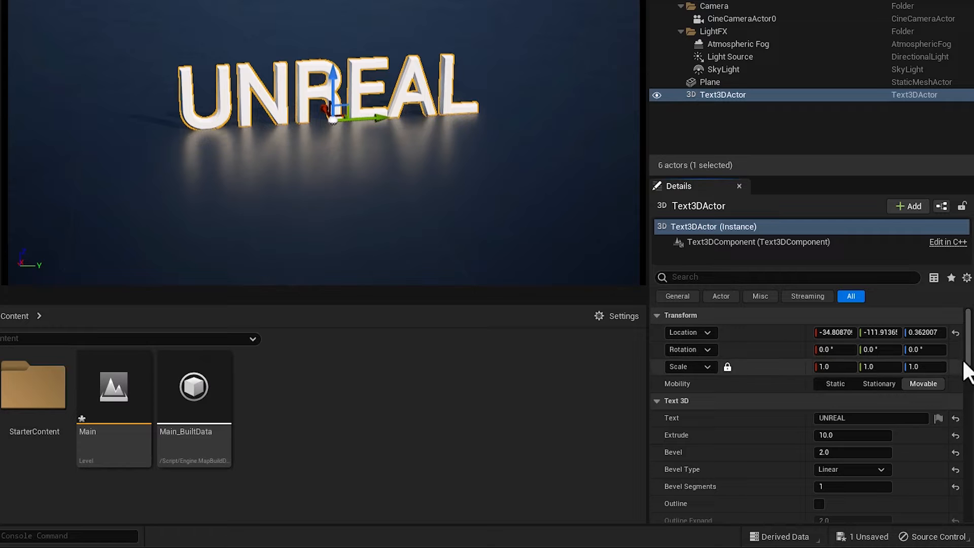
{"action": "scroll", "scroll_direction": "down", "scroll_amount": 3}
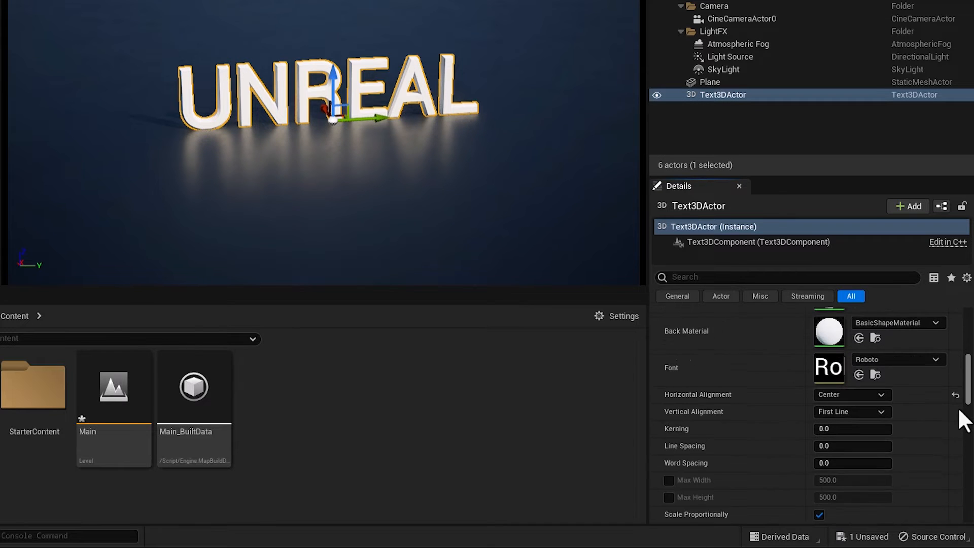
{"action": "scroll", "scroll_direction": "down", "scroll_amount": 3}
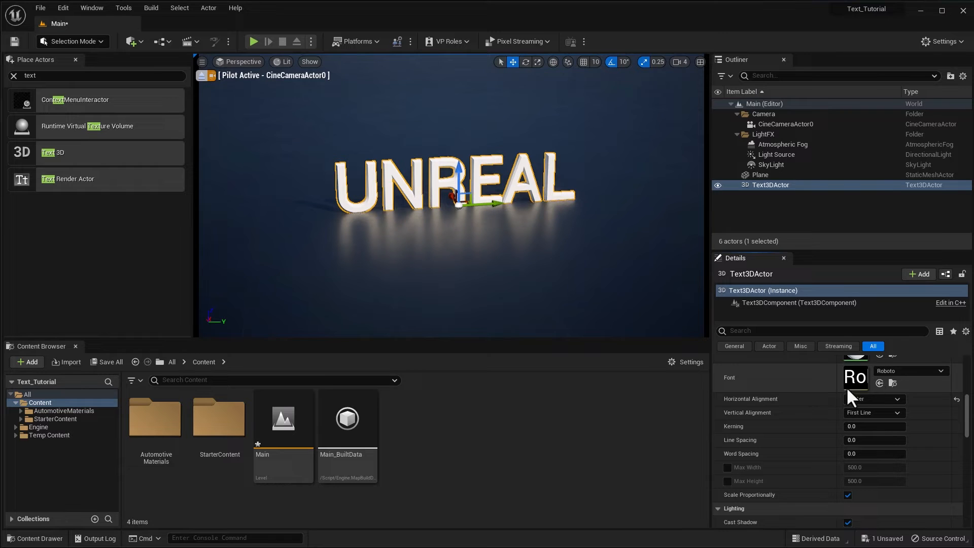
{"action": "left_click", "coordinate": [872, 398]}
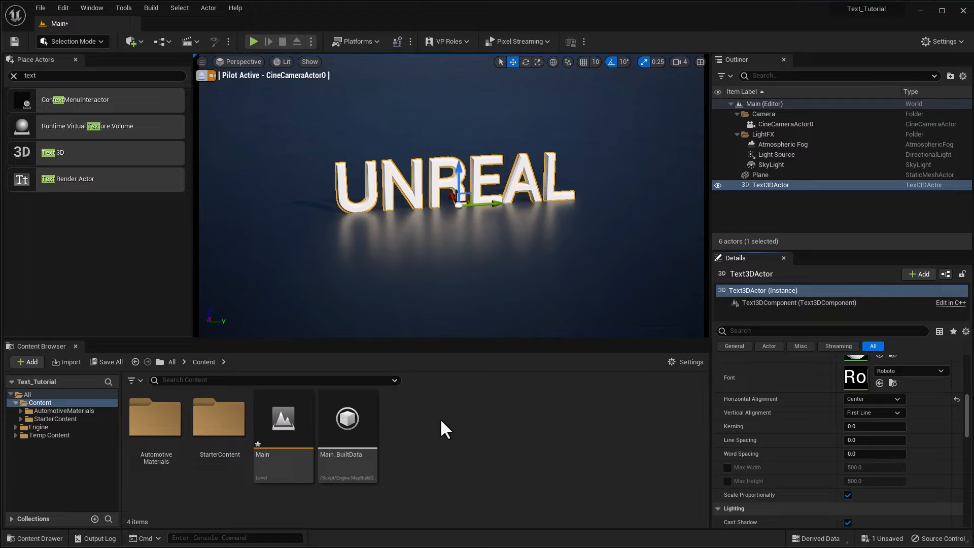
Step: Create a Fonts folder and import the GameCube font as a font face and font asset
{"action": "right_click", "coordinate": [443, 429]}
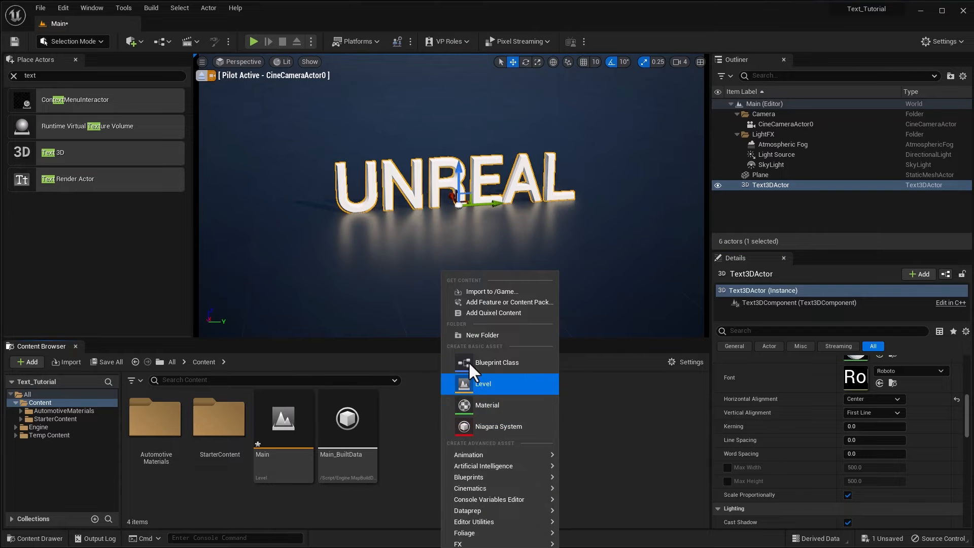
{"action": "left_click", "coordinate": [482, 335]}
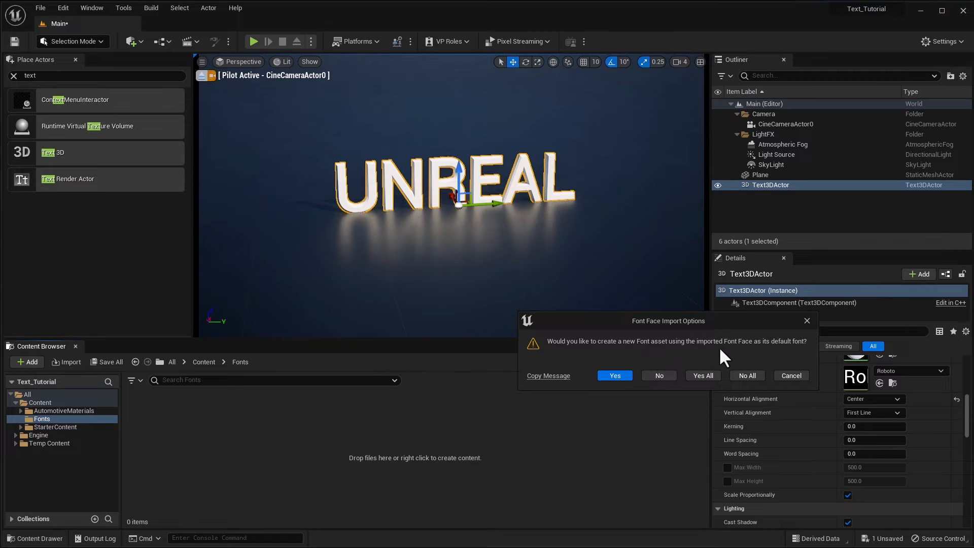
{"action": "mouse_move", "coordinate": [716, 366]}
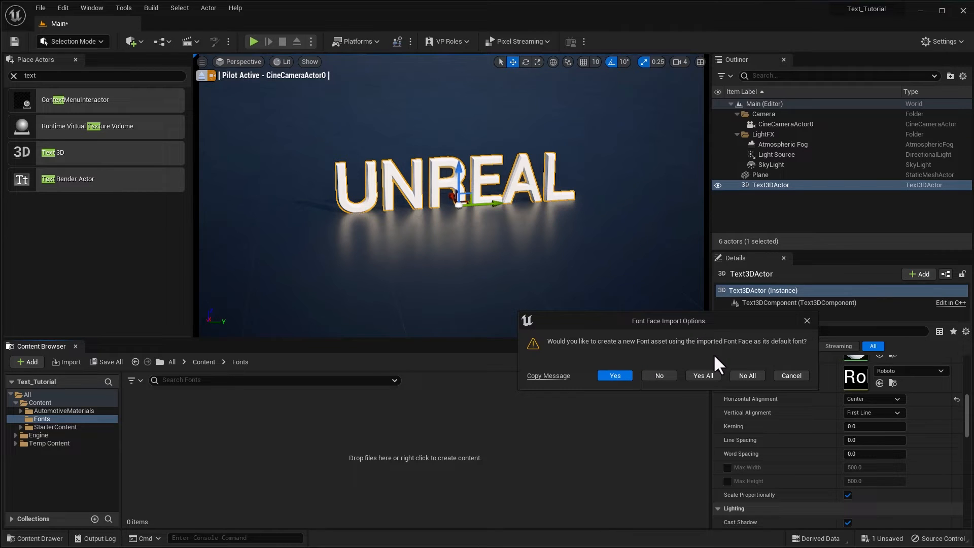
{"action": "left_click", "coordinate": [614, 375]}
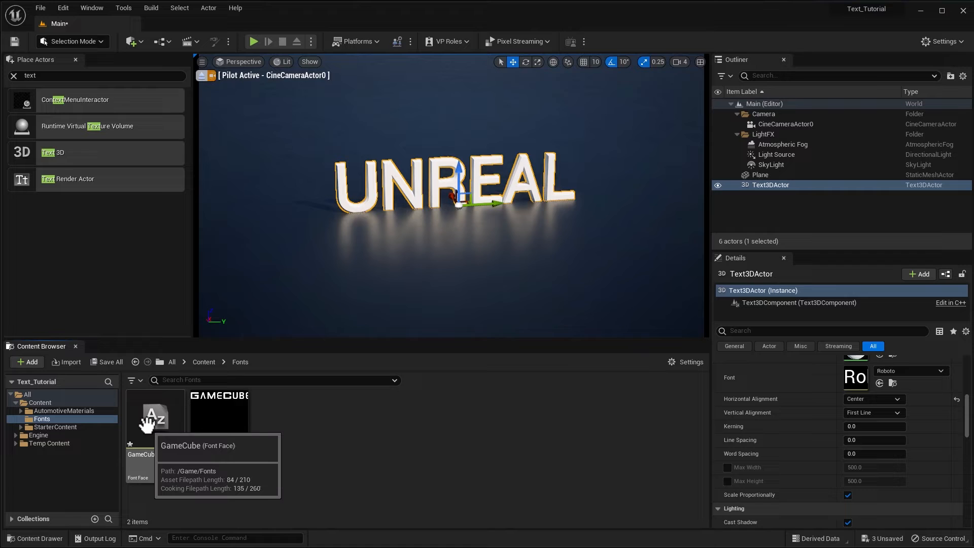
{"action": "mouse_move", "coordinate": [219, 415]}
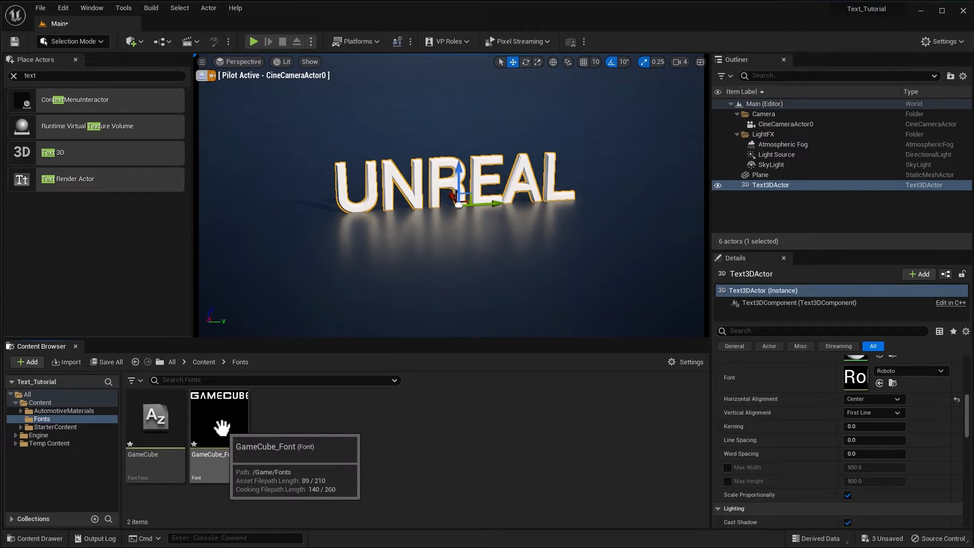
Step: Save the unsaved font assets and level, then select the GameCube font asset
{"action": "left_click", "coordinate": [110, 362]}
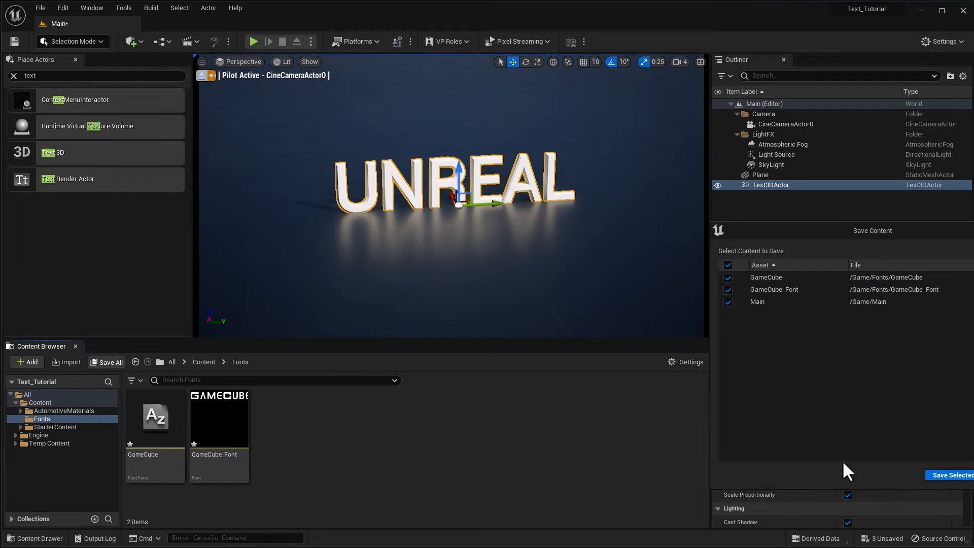
{"action": "left_click", "coordinate": [950, 475]}
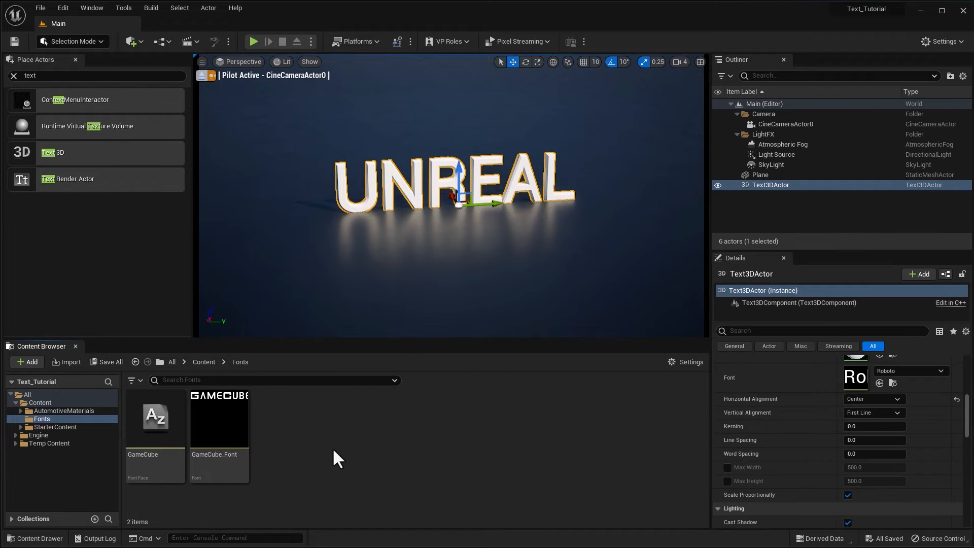
{"action": "left_click", "coordinate": [219, 420]}
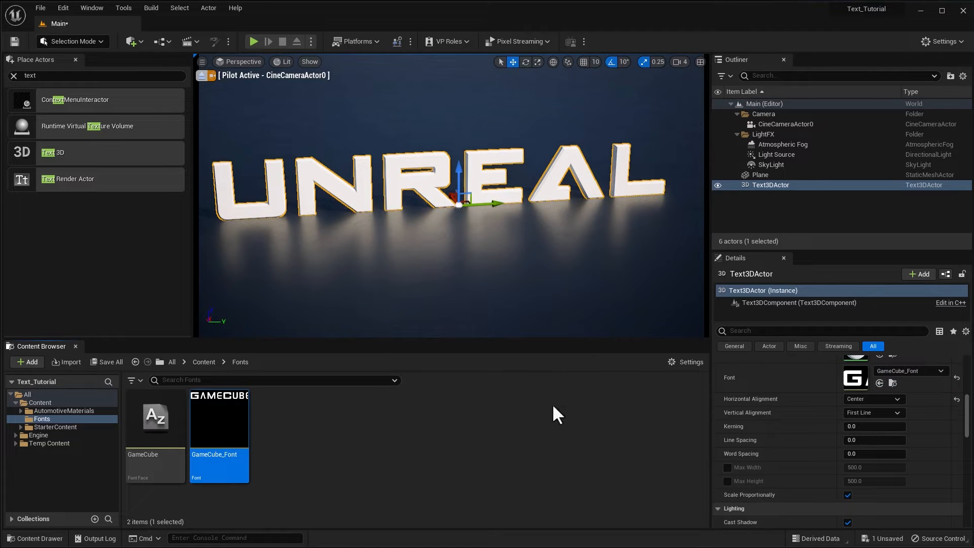
{"action": "mouse_move", "coordinate": [502, 458]}
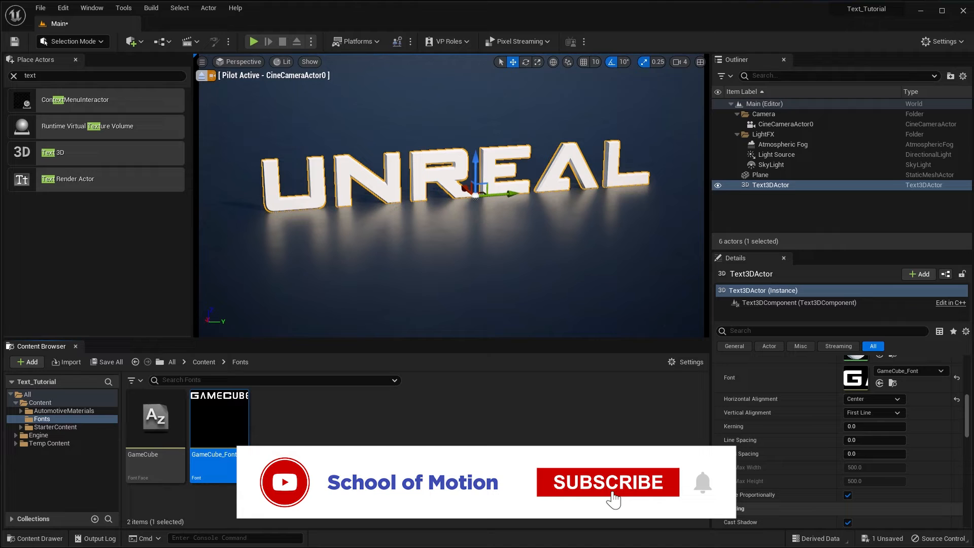
Step: Fly the piloted cine camera close and low in front of the UNREAL letters
{"action": "left_click", "coordinate": [607, 482]}
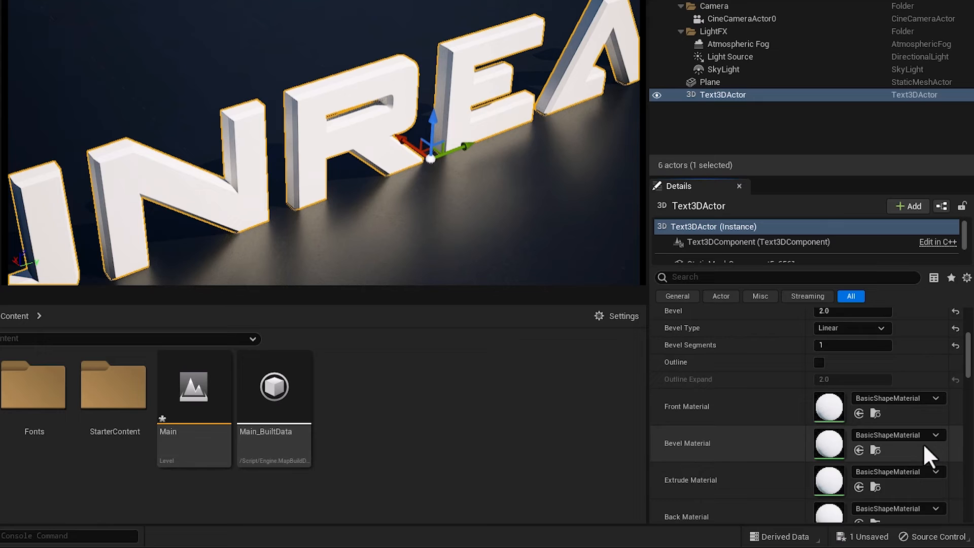
Step: From Materials > Exterior > CarPaint, apply MI_CarPaint_LightBlue to Front and MI_CarPaint_Orange to Bevel
{"action": "scroll", "scroll_direction": "down", "scroll_amount": 3}
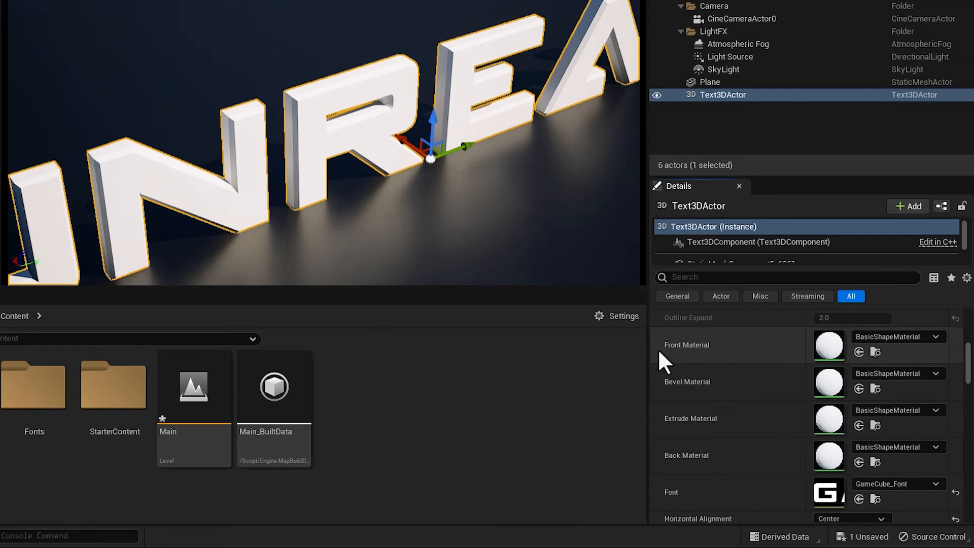
{"action": "mouse_move", "coordinate": [730, 432]}
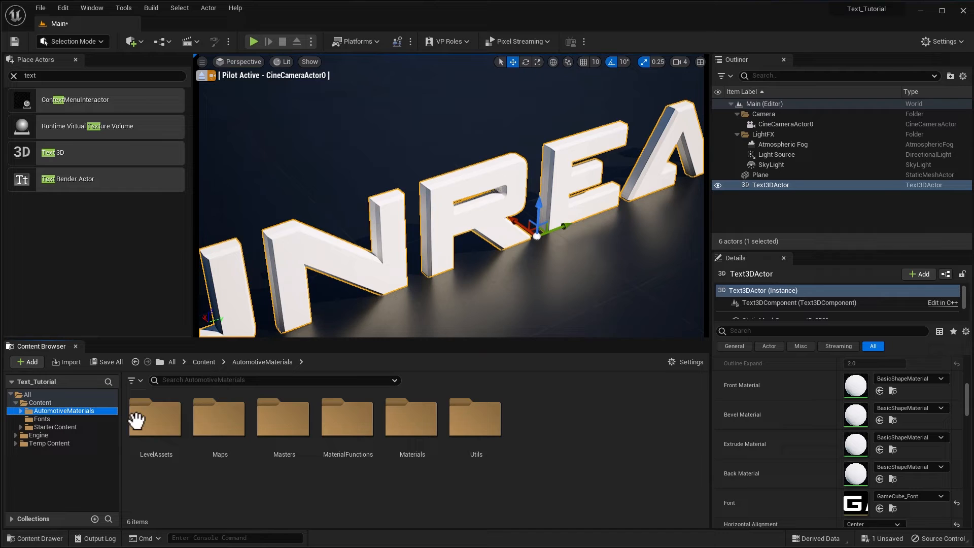
{"action": "double_click", "coordinate": [412, 418]}
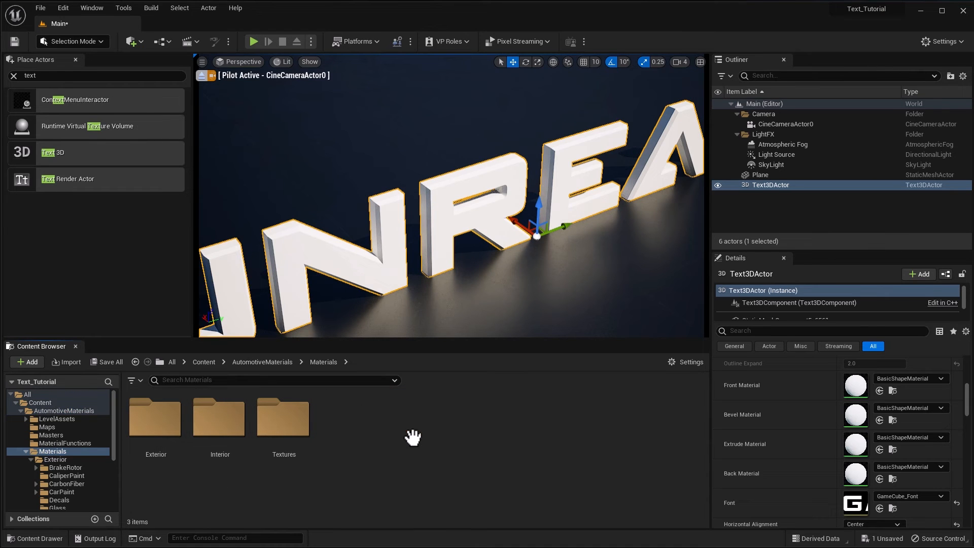
{"action": "left_click", "coordinate": [155, 423]}
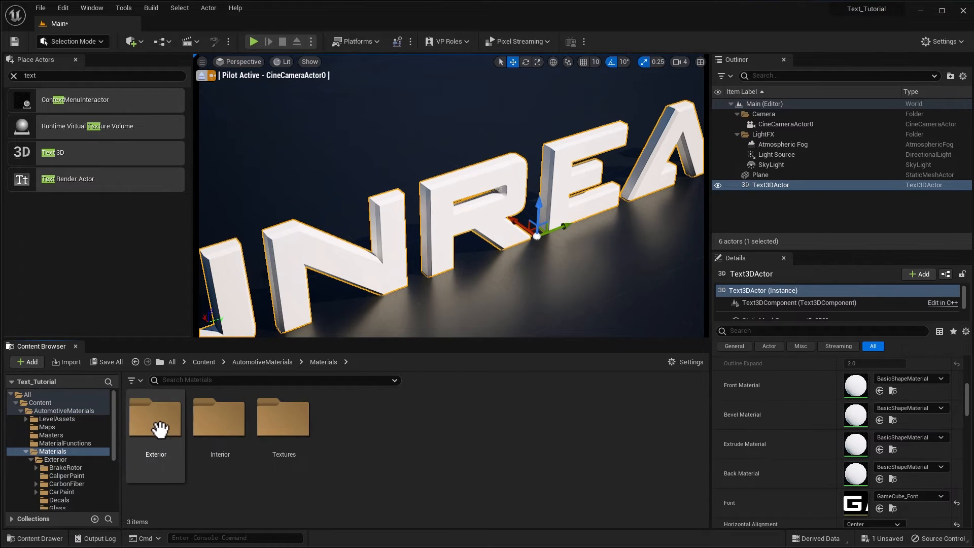
{"action": "double_click", "coordinate": [156, 419]}
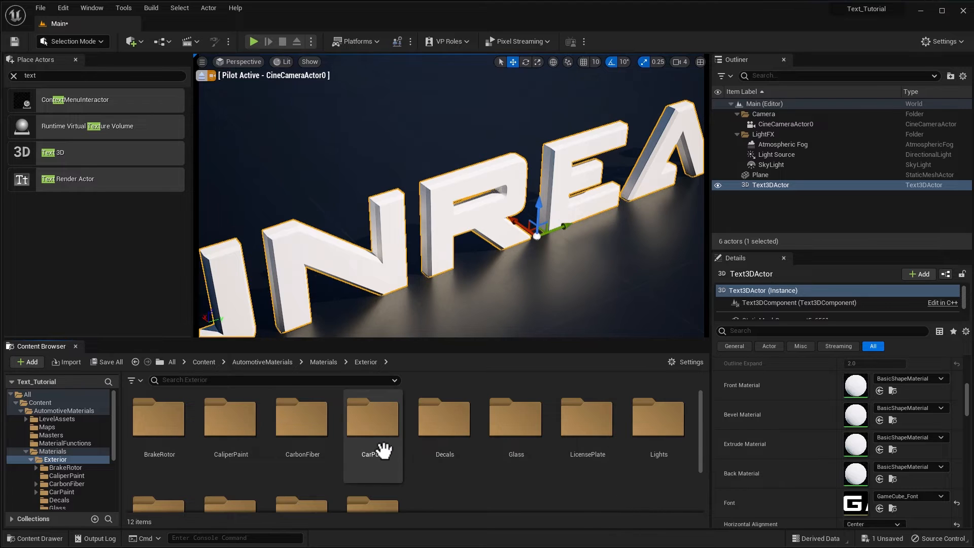
{"action": "double_click", "coordinate": [372, 416]}
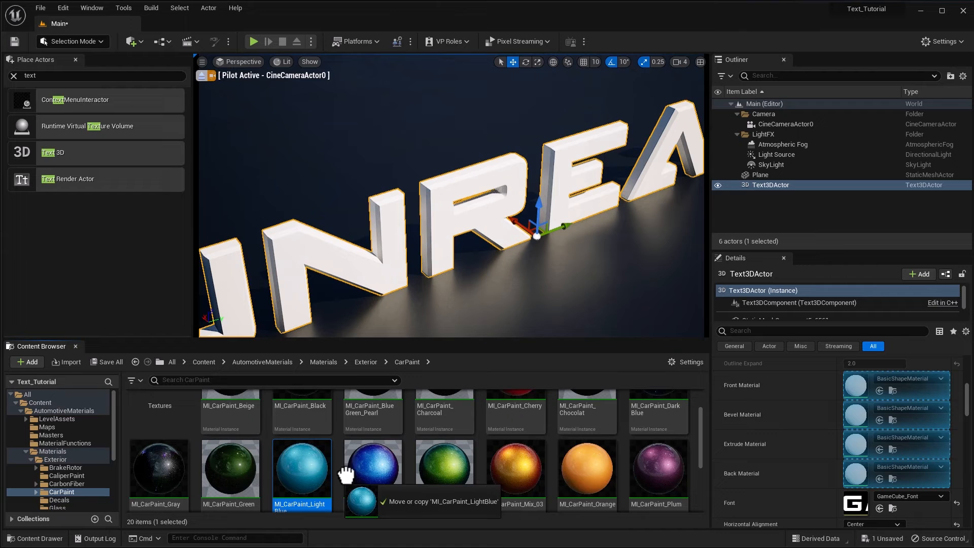
{"action": "left_click_drag", "start_coordinate": [373, 466], "coordinate": [855, 384]}
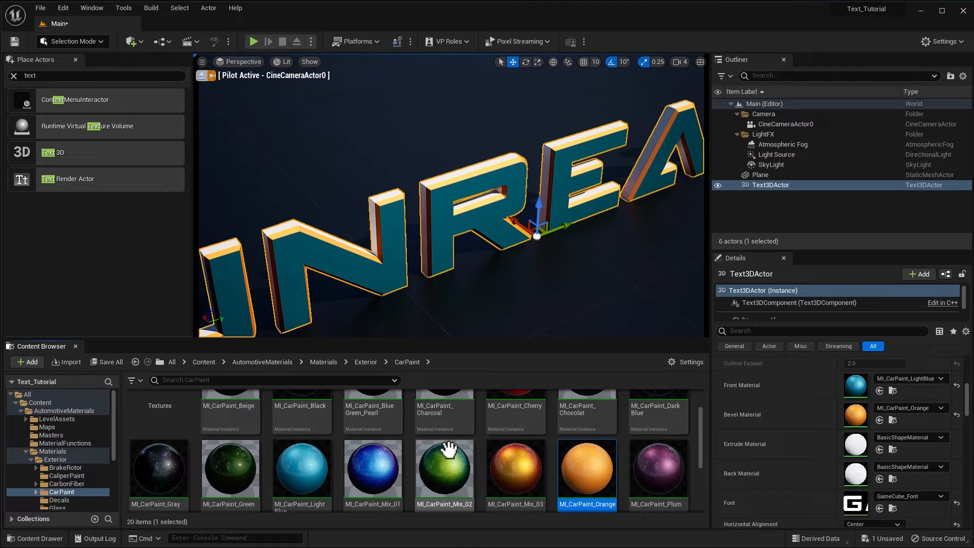
{"action": "left_click", "coordinate": [658, 470]}
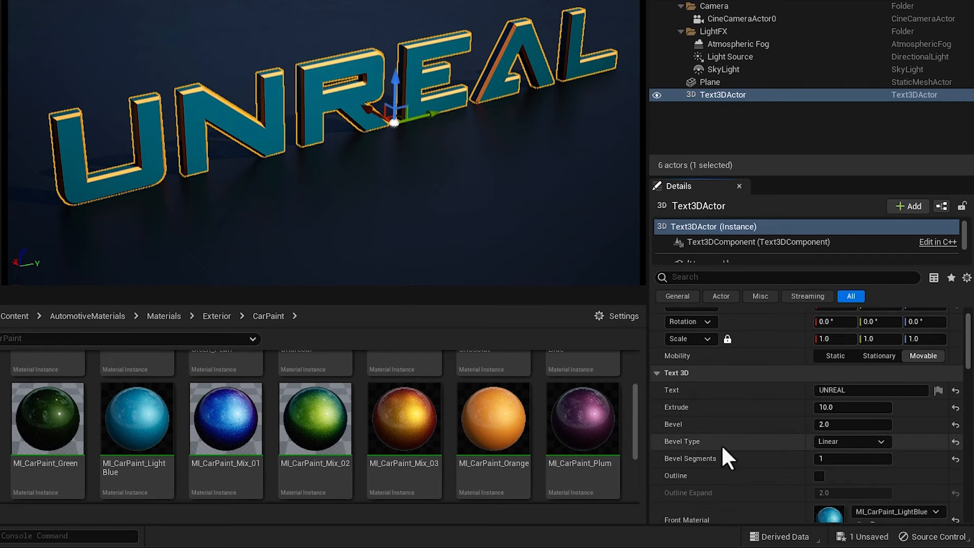
Step: Set the bevel to Engraved and duplicate MI_Lamp_Blue from Exterior > Lights as MI_Lamp_Blue_2
{"action": "left_click", "coordinate": [852, 441]}
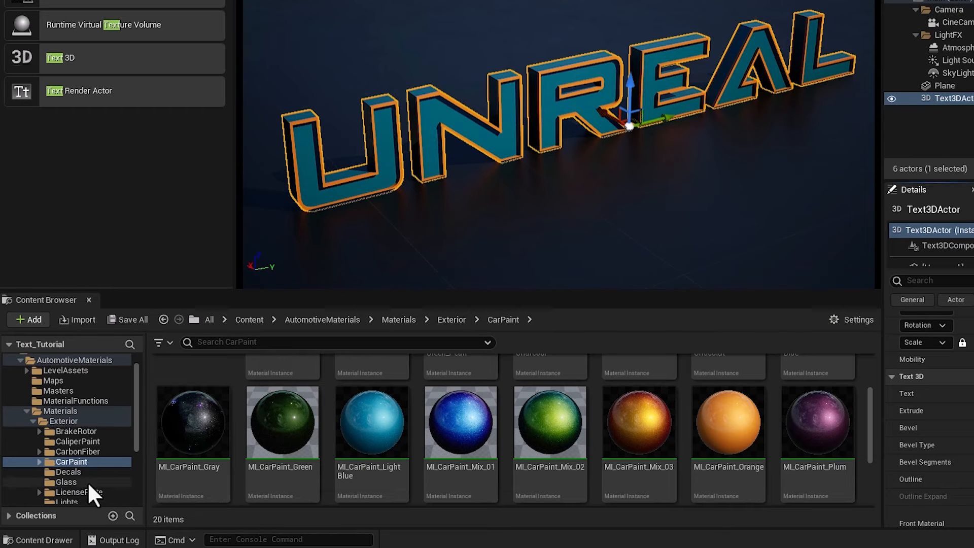
{"action": "left_click", "coordinate": [78, 471]}
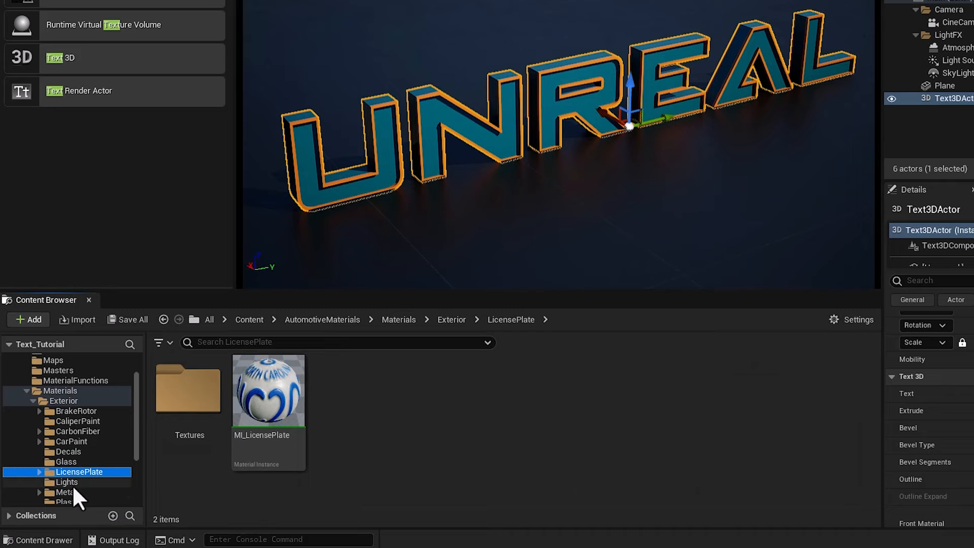
{"action": "left_click", "coordinate": [66, 482]}
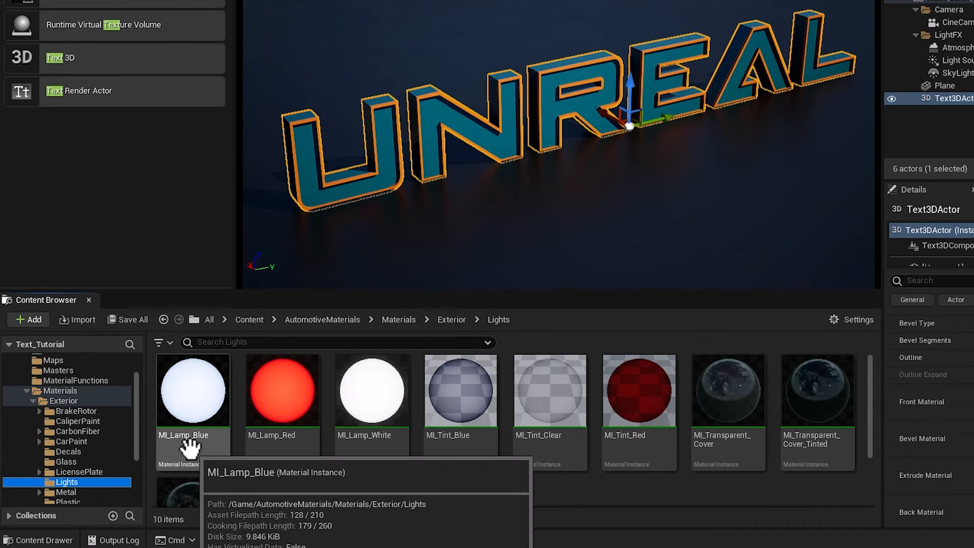
{"action": "left_click", "coordinate": [193, 390]}
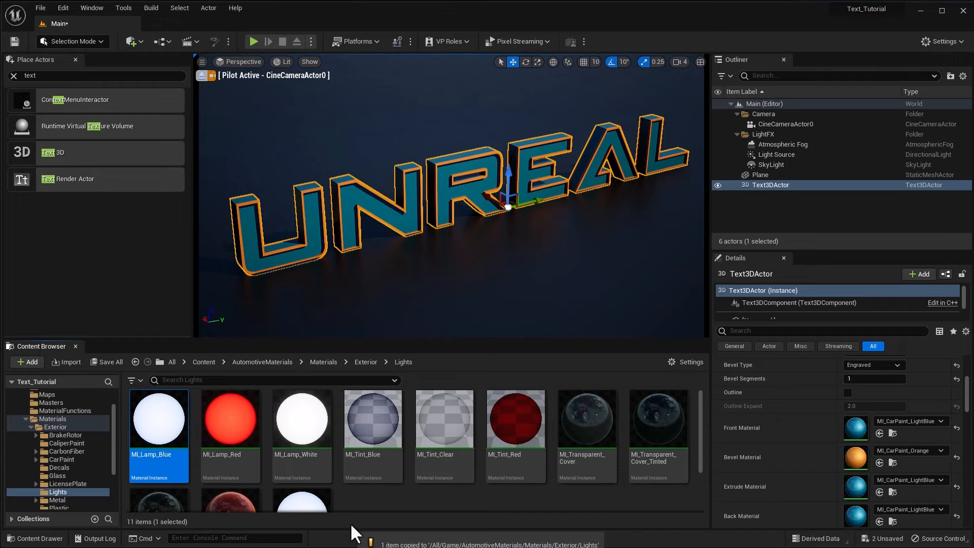
{"action": "scroll", "scroll_direction": "down", "scroll_amount": 3}
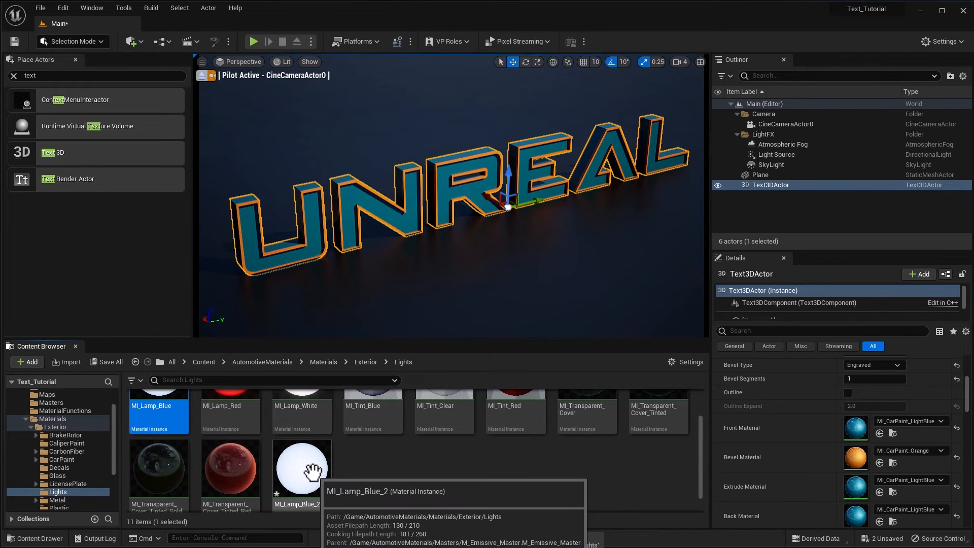
{"action": "left_click", "coordinate": [302, 469]}
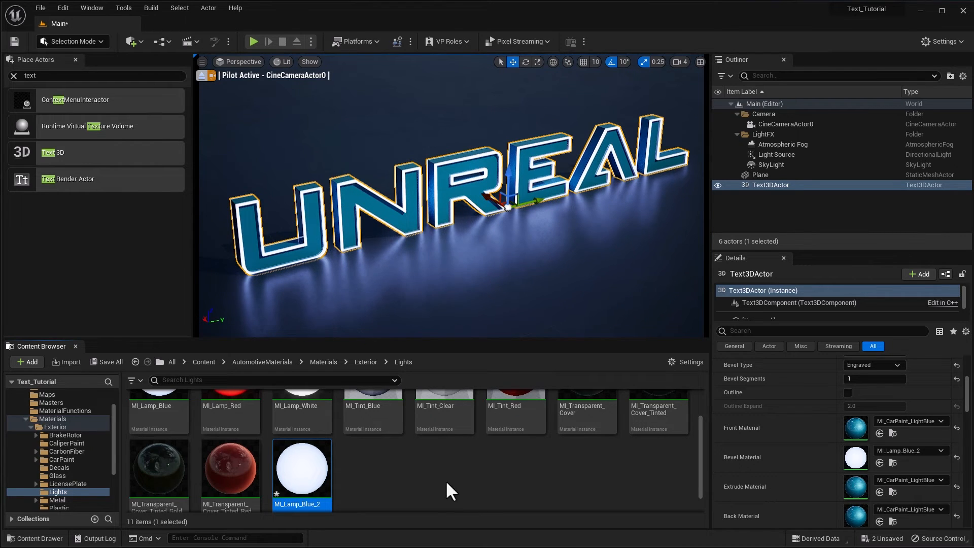
Step: Open MI_Lamp_Blue_2 and change its Color Tint to blue
{"action": "double_click", "coordinate": [301, 468]}
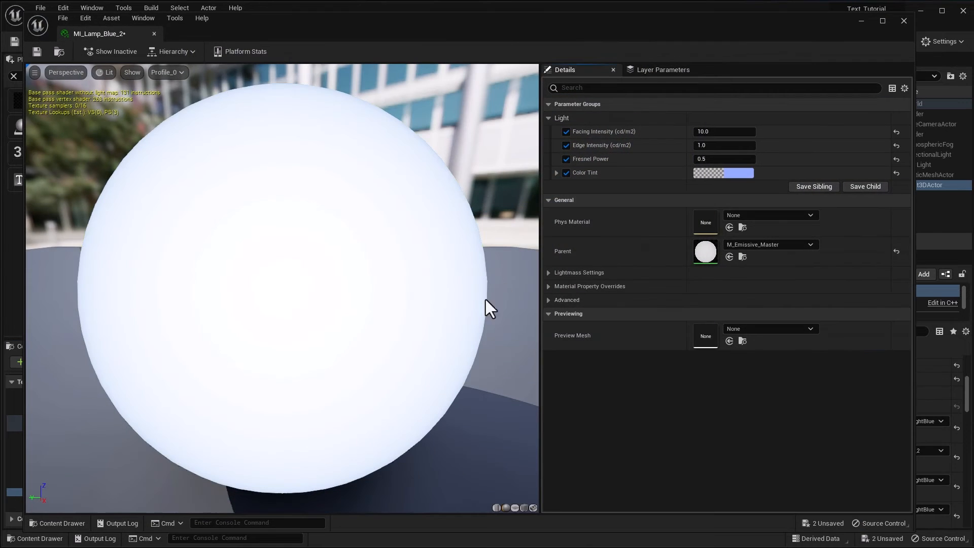
{"action": "left_click", "coordinate": [723, 173]}
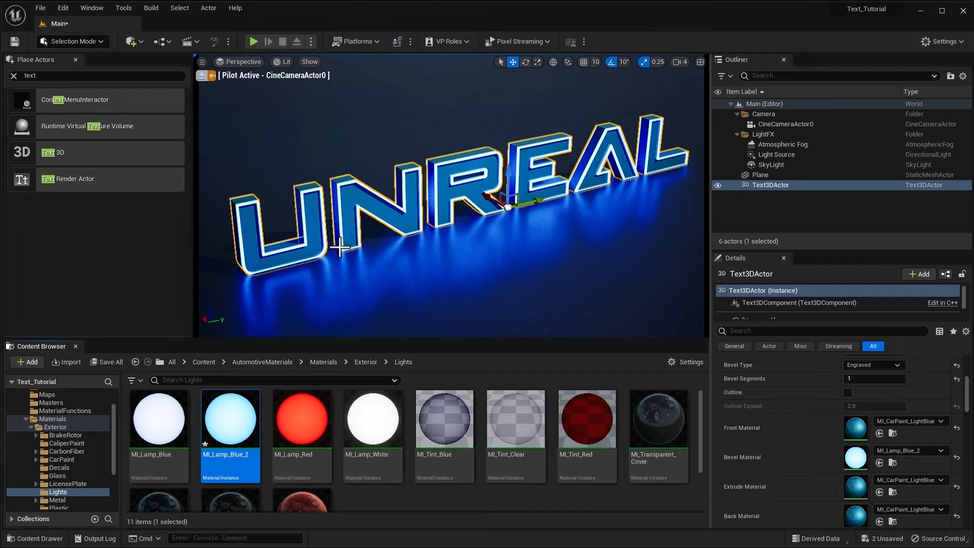
{"action": "mouse_move", "coordinate": [404, 233]}
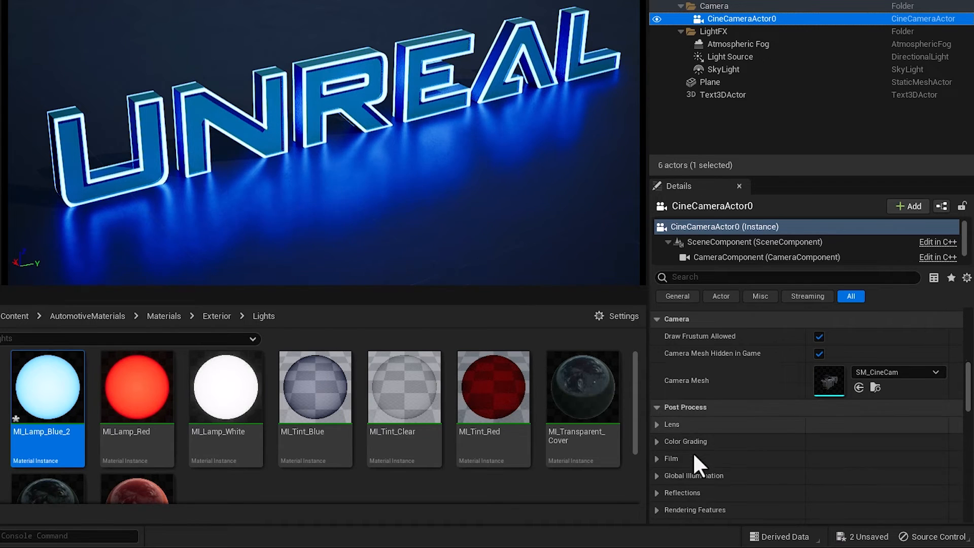
{"action": "mouse_move", "coordinate": [661, 435]}
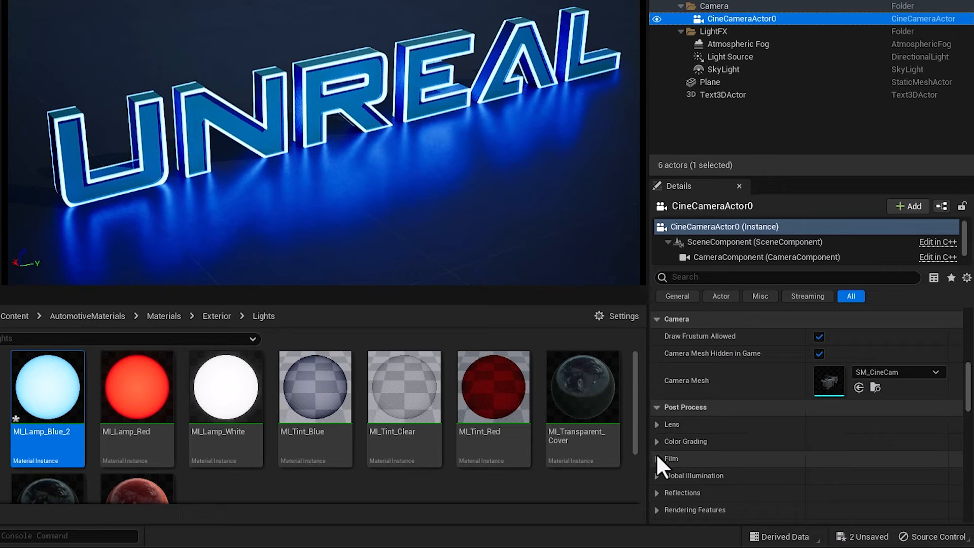
{"action": "left_click", "coordinate": [657, 423]}
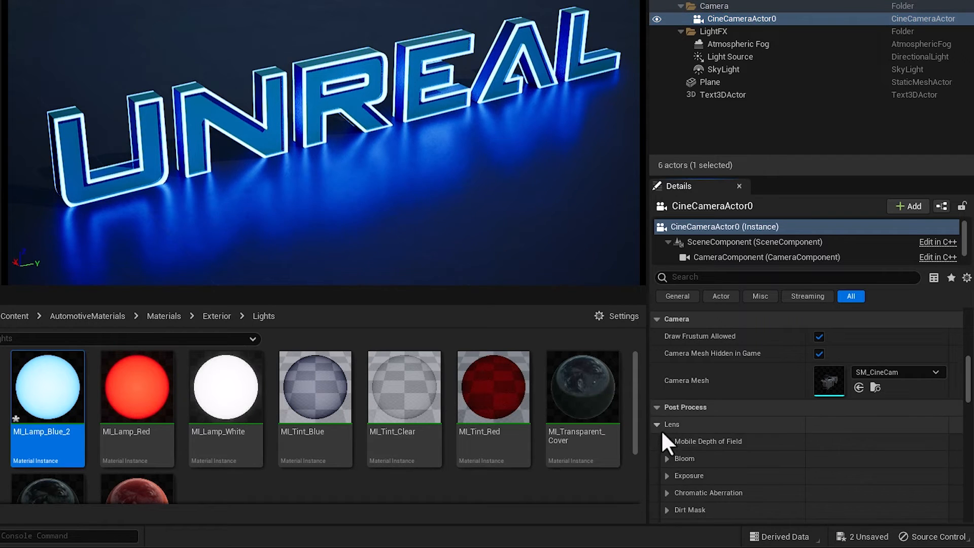
{"action": "left_click", "coordinate": [666, 459]}
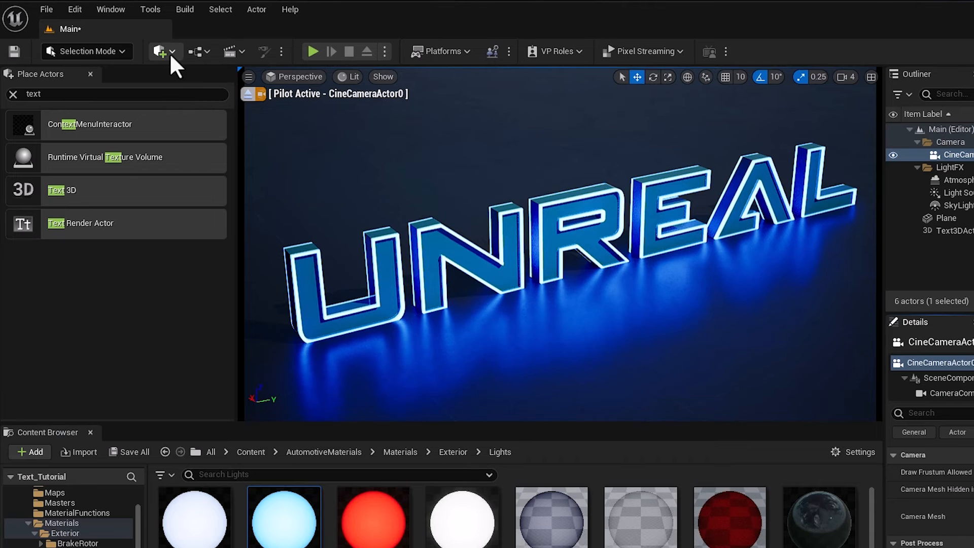
Step: Place a PostProcessVolume and filter its Details for the Infinite Extent (Unbound) setting
{"action": "left_click", "coordinate": [159, 51]}
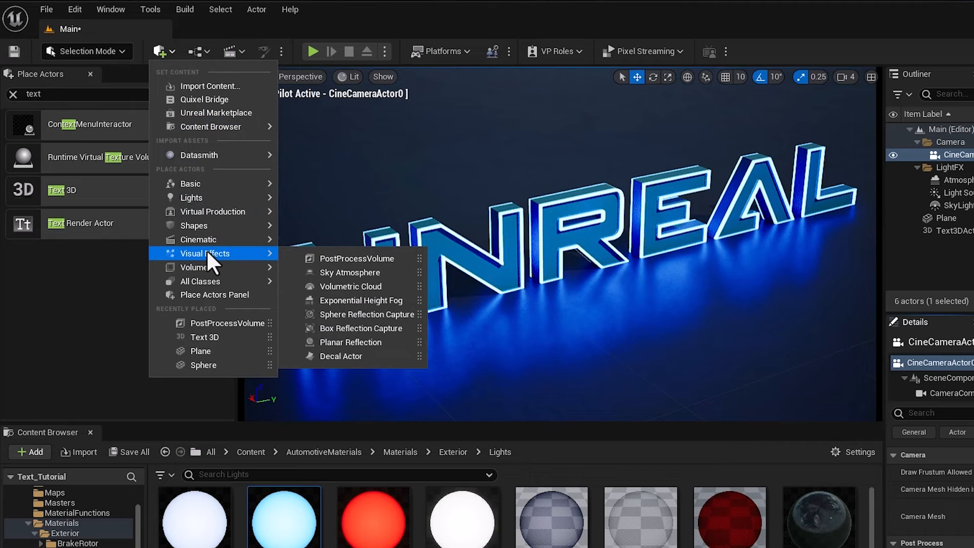
{"action": "left_click", "coordinate": [357, 259]}
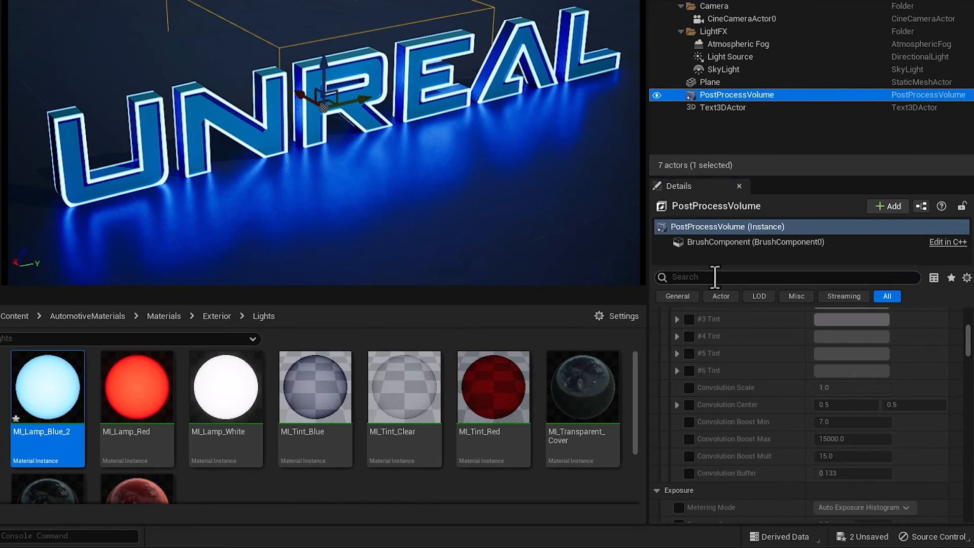
{"action": "type", "text": "infin"}
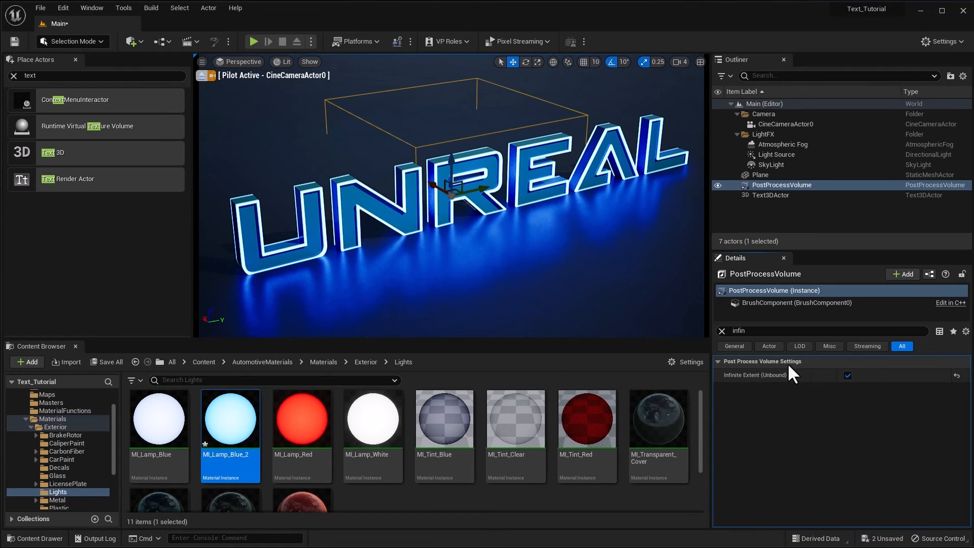
{"action": "mouse_move", "coordinate": [770, 379]}
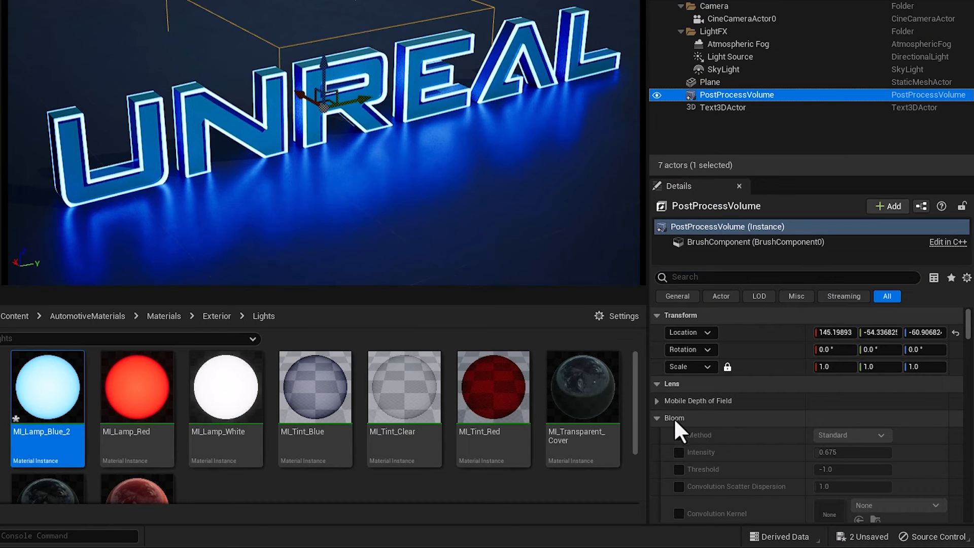
{"action": "mouse_move", "coordinate": [684, 438]}
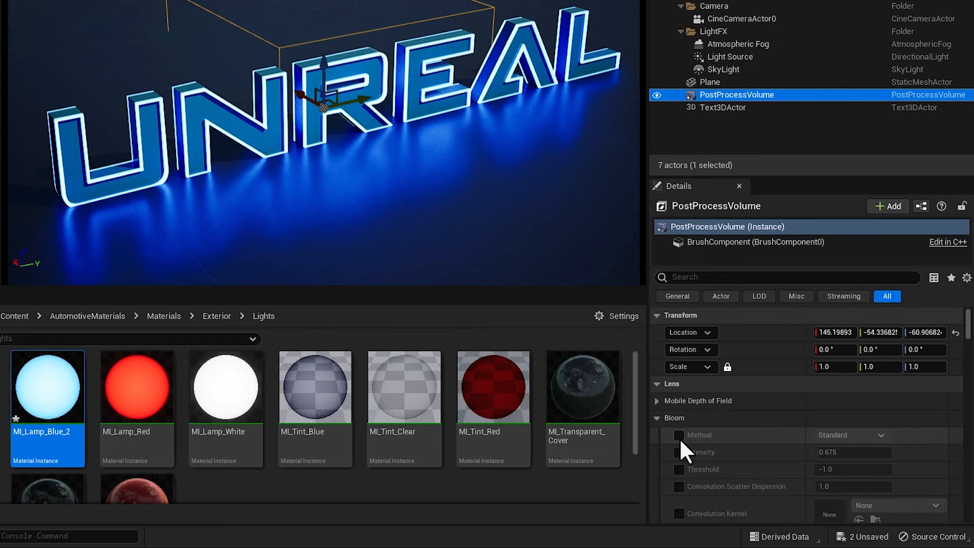
Step: Override the bloom method to Convolution and set bloom intensity to 2.275
{"action": "left_click", "coordinate": [851, 434]}
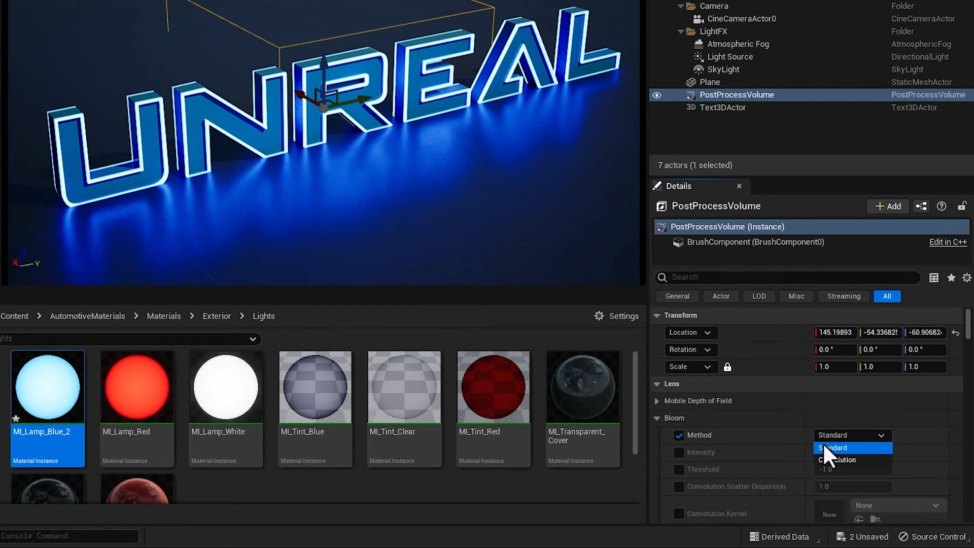
{"action": "left_click", "coordinate": [840, 459]}
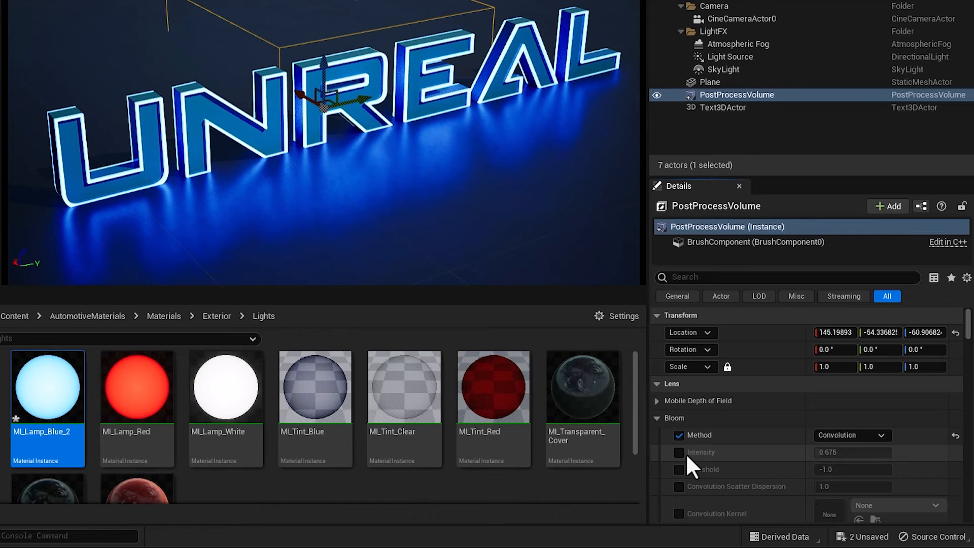
{"action": "left_click", "coordinate": [677, 452]}
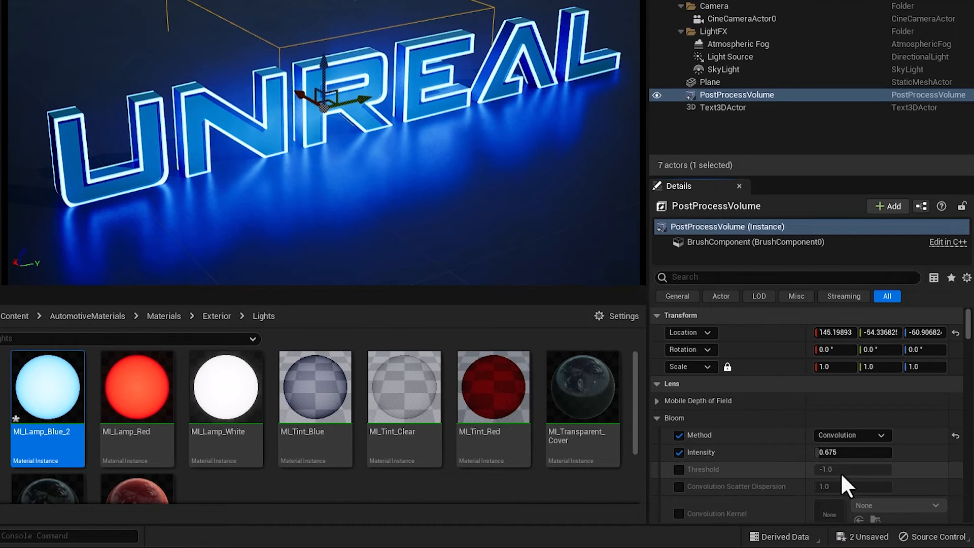
{"action": "type", "text": "2.275"}
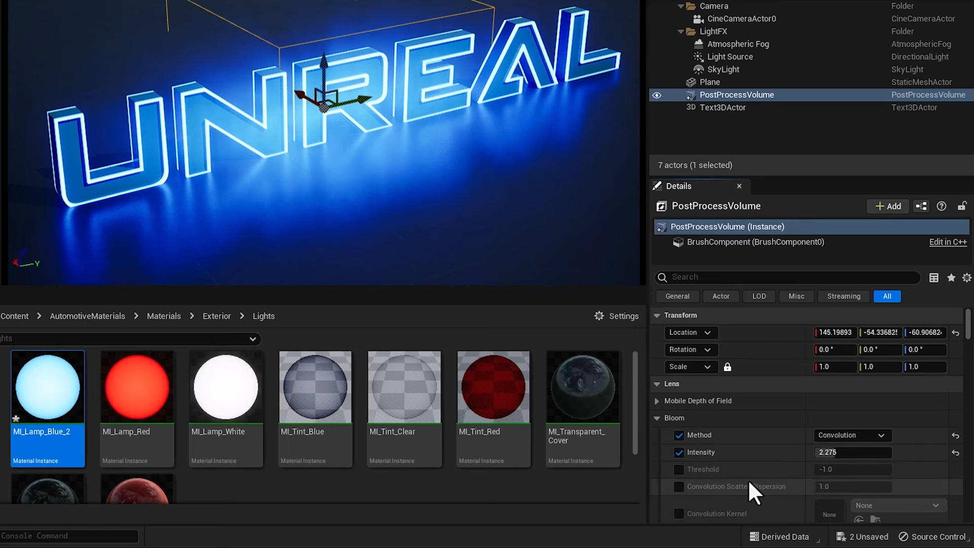
Step: Drag the bloom intensity up to around 8 and confirm it
{"action": "scroll", "scroll_direction": "down", "scroll_amount": 3}
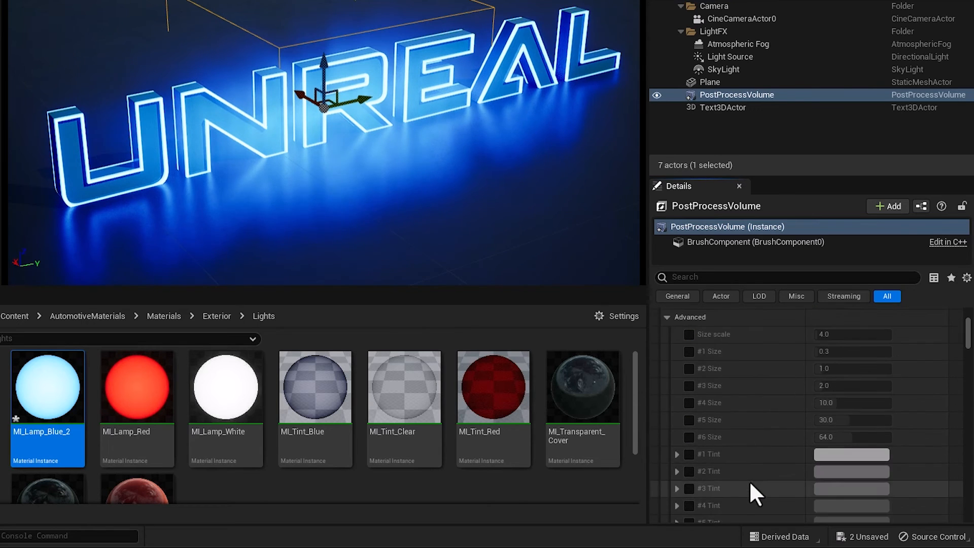
{"action": "scroll", "scroll_direction": "down", "scroll_amount": 3}
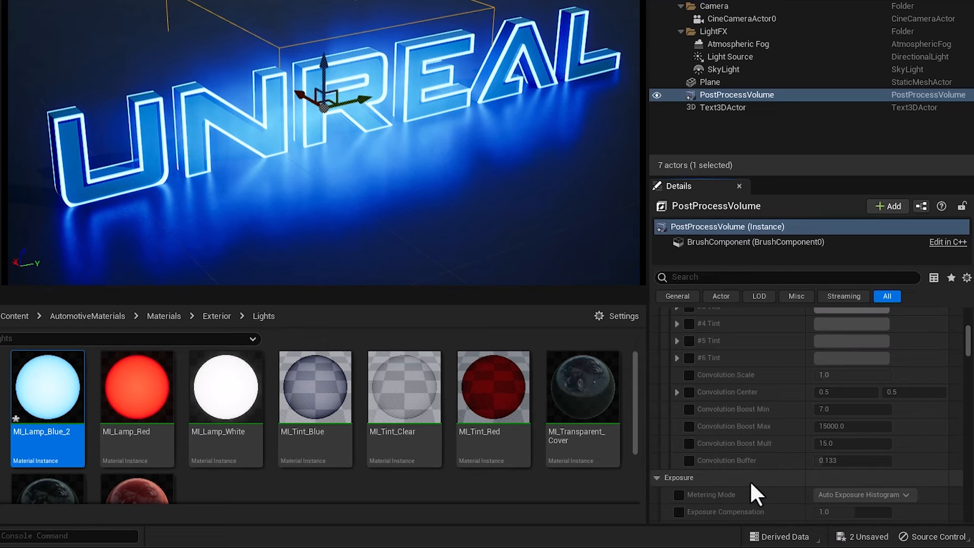
{"action": "scroll", "scroll_direction": "down", "scroll_amount": 3}
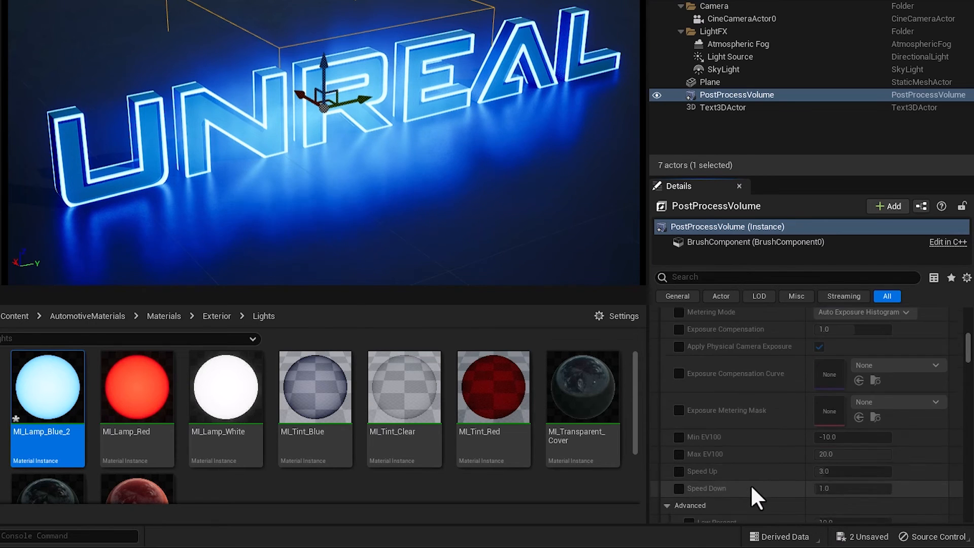
{"action": "scroll", "scroll_direction": "down", "scroll_amount": 3}
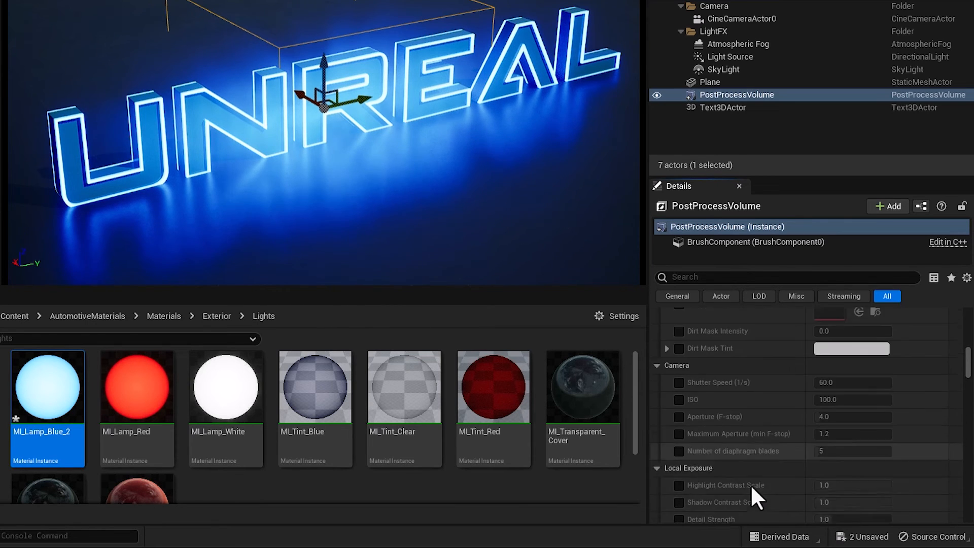
{"action": "scroll", "scroll_direction": "down", "scroll_amount": 3}
{"action": "type", "text": "0"}
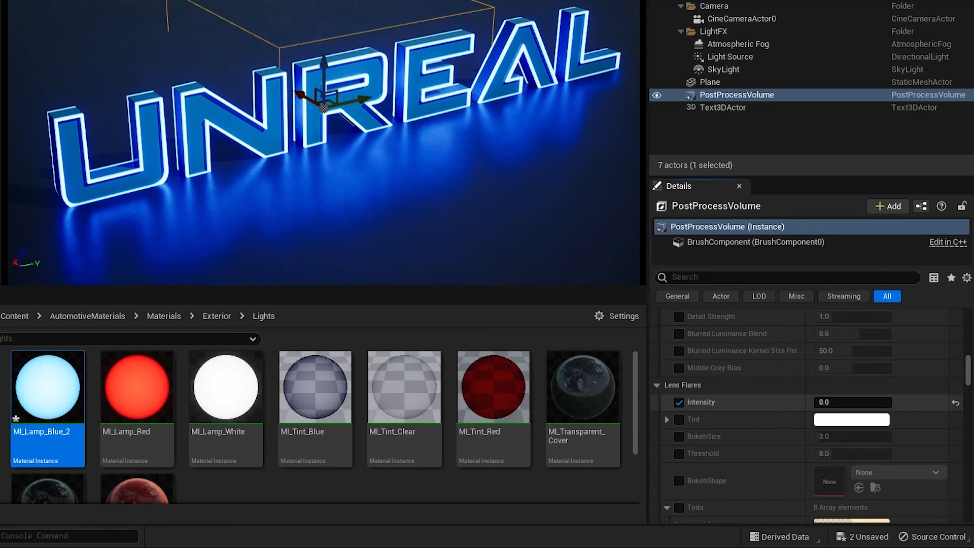
{"action": "scroll", "scroll_direction": "down", "scroll_amount": 3}
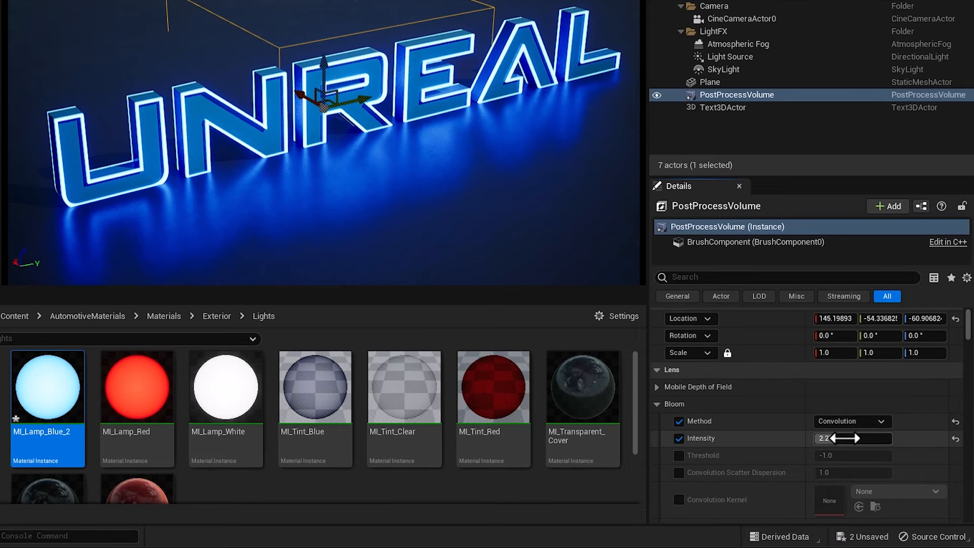
{"action": "left_click_drag", "start_coordinate": [838, 438], "coordinate": [869, 438]}
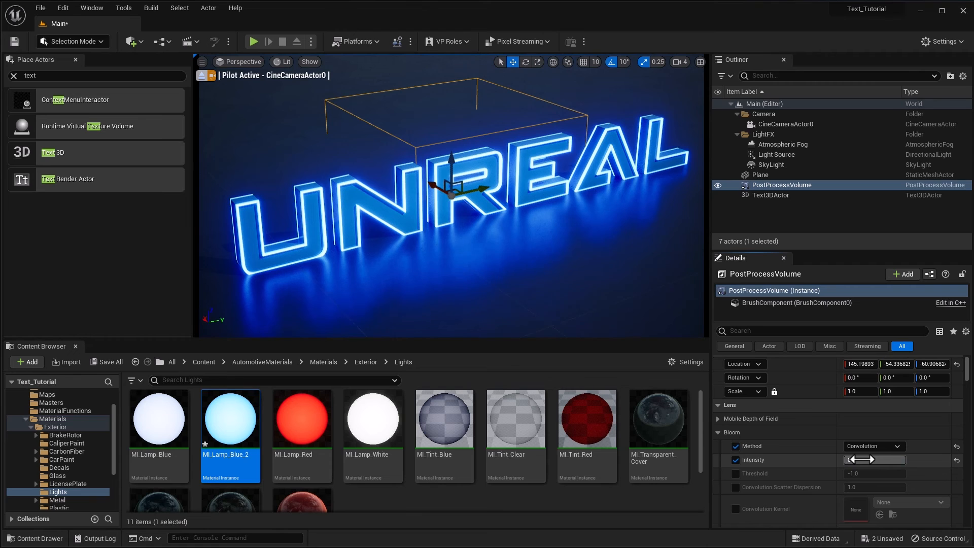
{"action": "left_click_drag", "start_coordinate": [851, 460], "coordinate": [870, 460]}
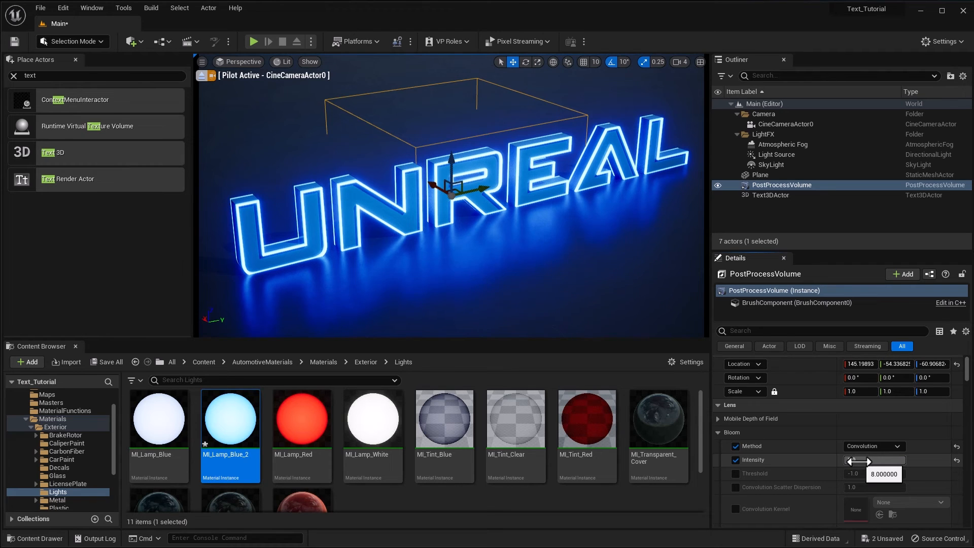
{"action": "left_click", "coordinate": [873, 459]}
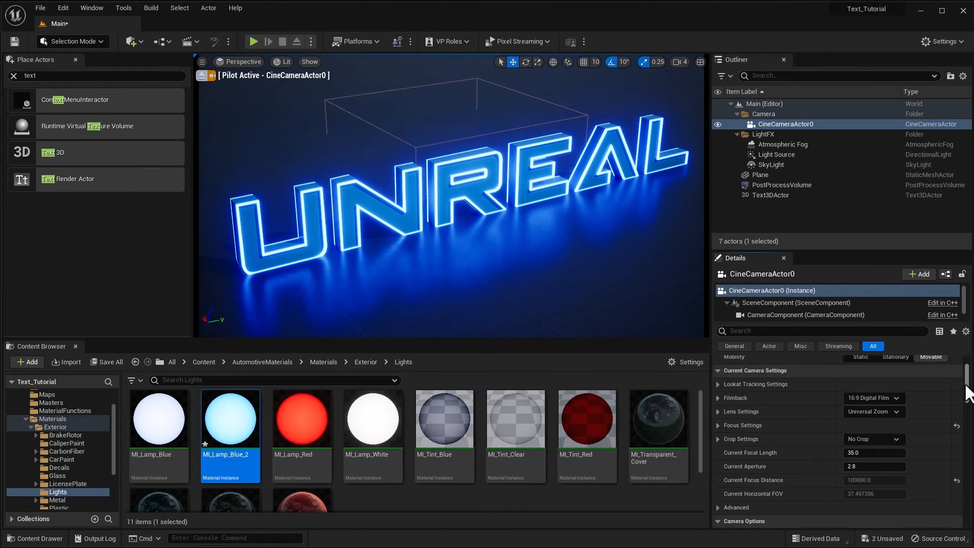
Step: Expand CineCameraActor0's Bloom settings, then Save All from the Content Browser
{"action": "scroll", "scroll_direction": "down", "scroll_amount": 3}
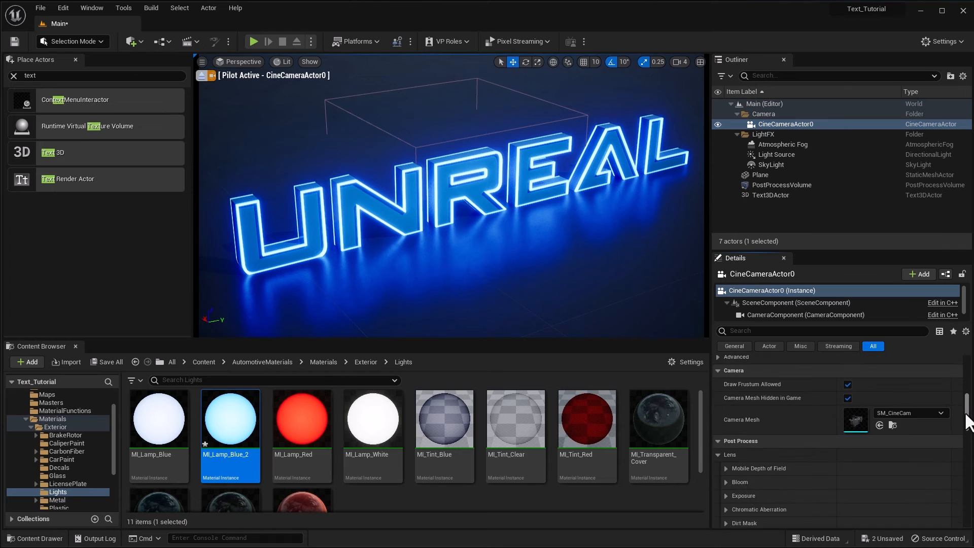
{"action": "scroll", "scroll_direction": "down", "scroll_amount": 3}
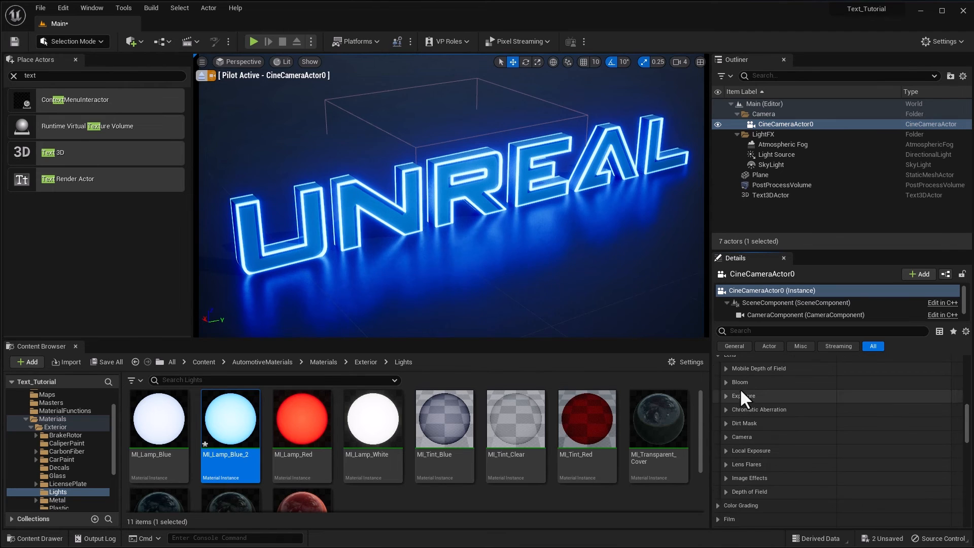
{"action": "left_click", "coordinate": [725, 382]}
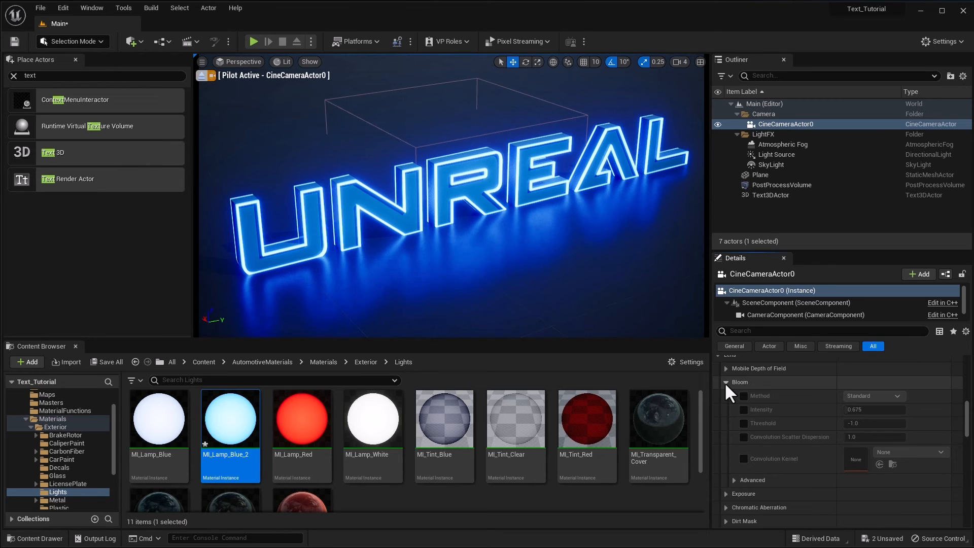
{"action": "left_click", "coordinate": [110, 362]}
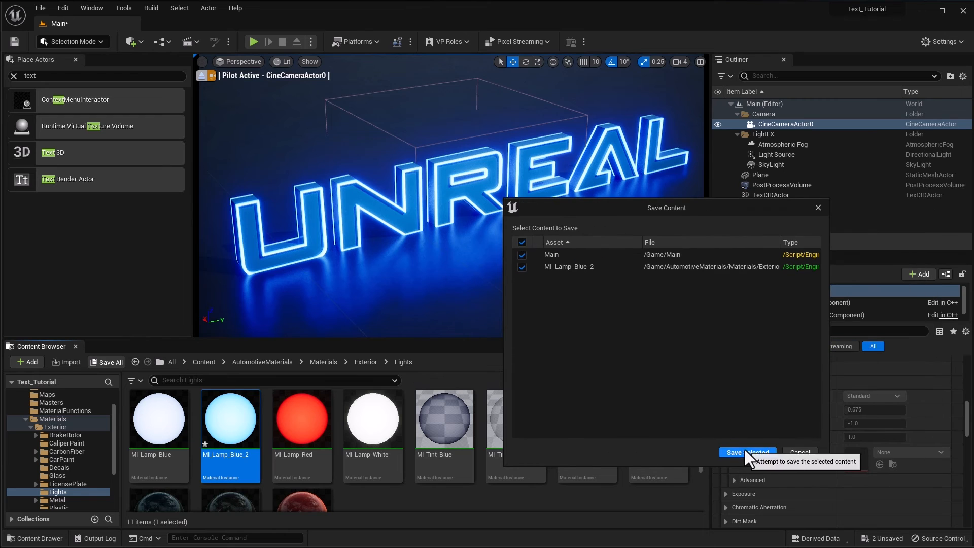
Step: Save the Main level and MI_Lamp_Blue_2 material with Save Selected
{"action": "left_click", "coordinate": [746, 451]}
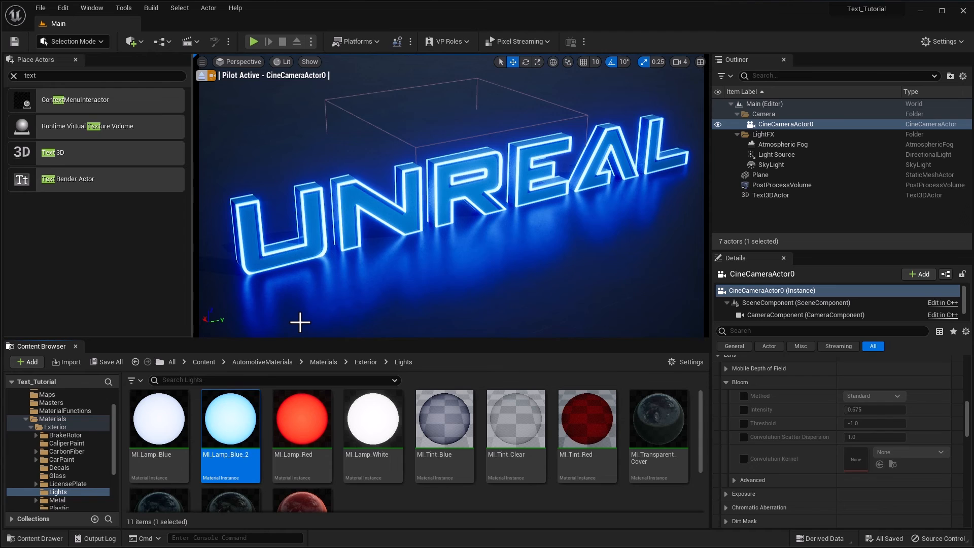
{"action": "left_click", "coordinate": [770, 205]}
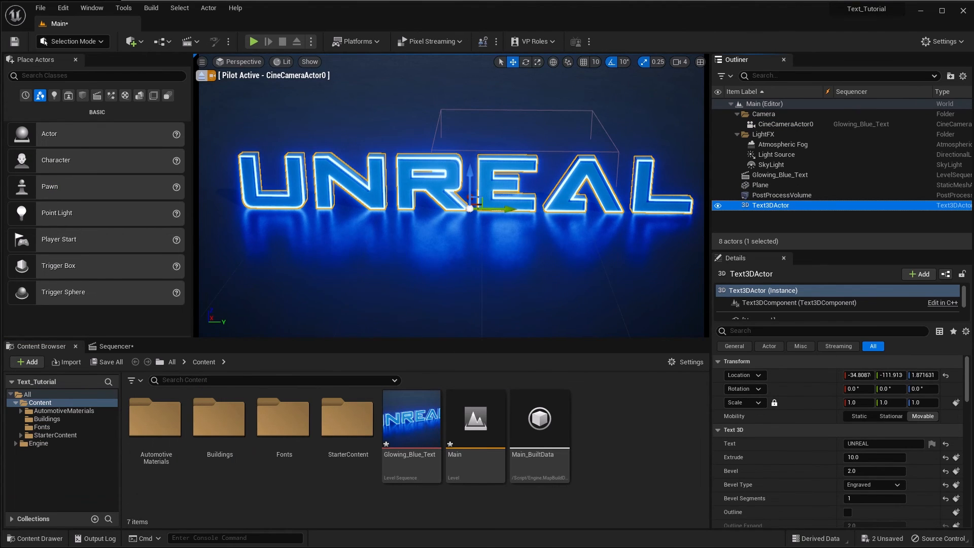
Step: Edit the Text3DActor's Text field to read 'UNREAL TEXT'
{"action": "left_click", "coordinate": [882, 442]}
{"action": "type", "text": " TEXT"}
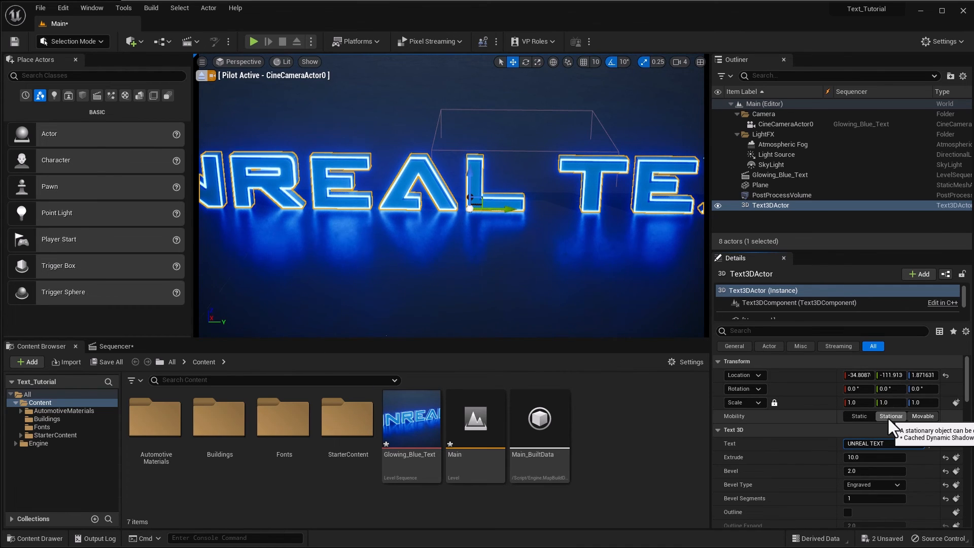
{"action": "left_click", "coordinate": [922, 416]}
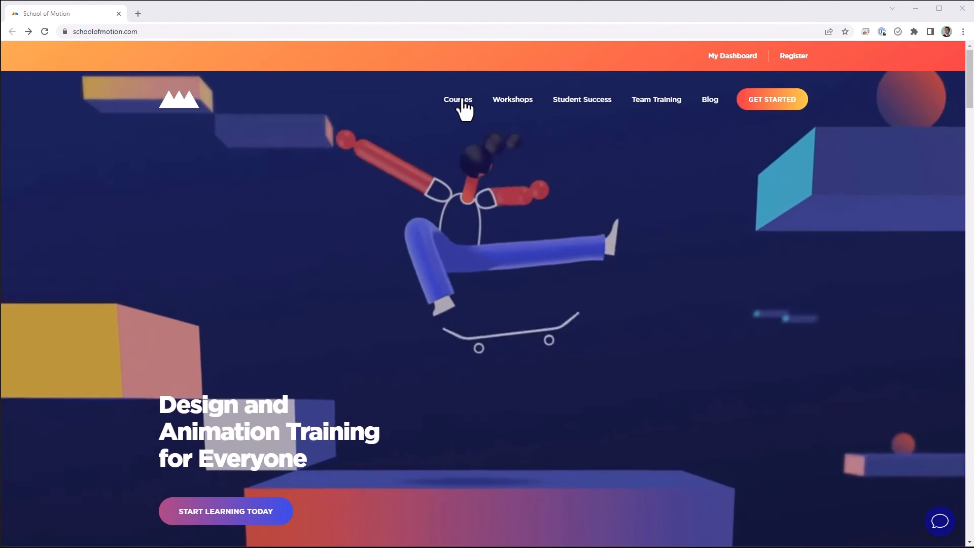
Step: Go to the Courses catalogue and choose the Unreal Engine for 3D Artists course
{"action": "left_click", "coordinate": [458, 99]}
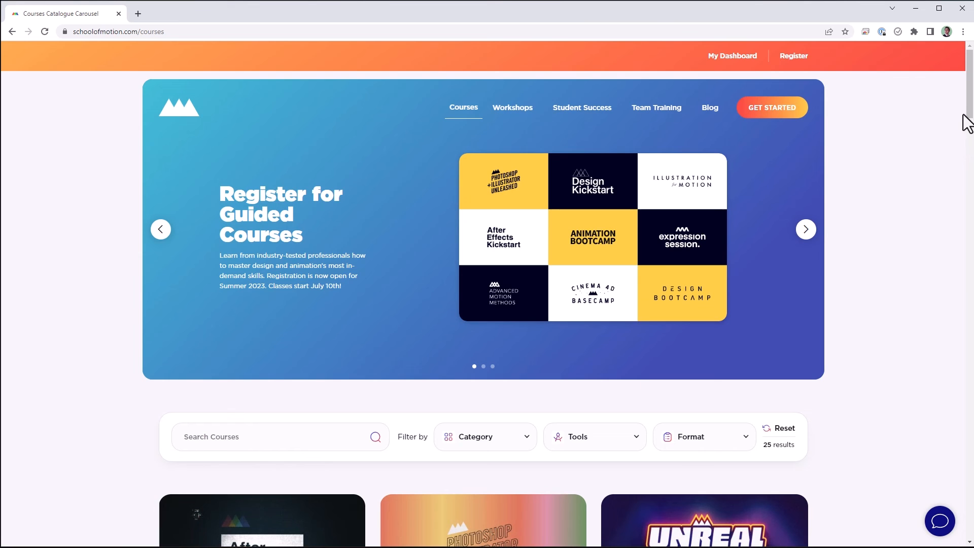
{"action": "scroll", "scroll_direction": "down", "scroll_amount": 3}
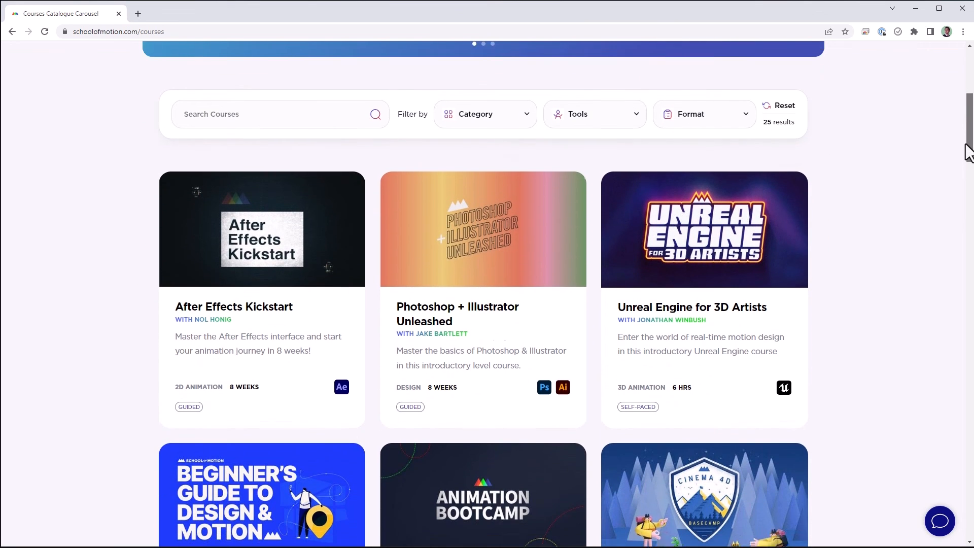
{"action": "left_click", "coordinate": [704, 229]}
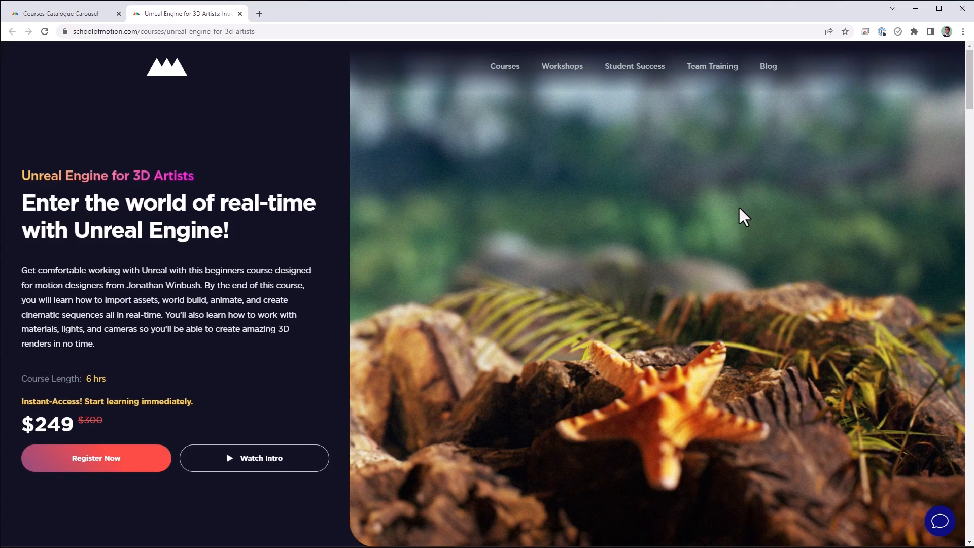